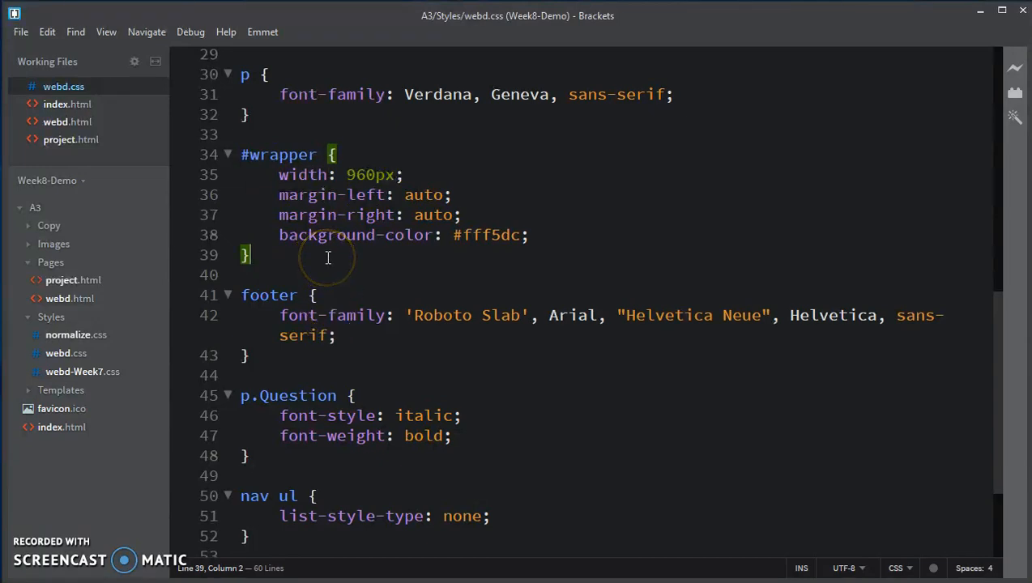
- Add a header { text-align: center; } rule below #wrapper and save webd.css
{"action": "type", "text": "hea"}
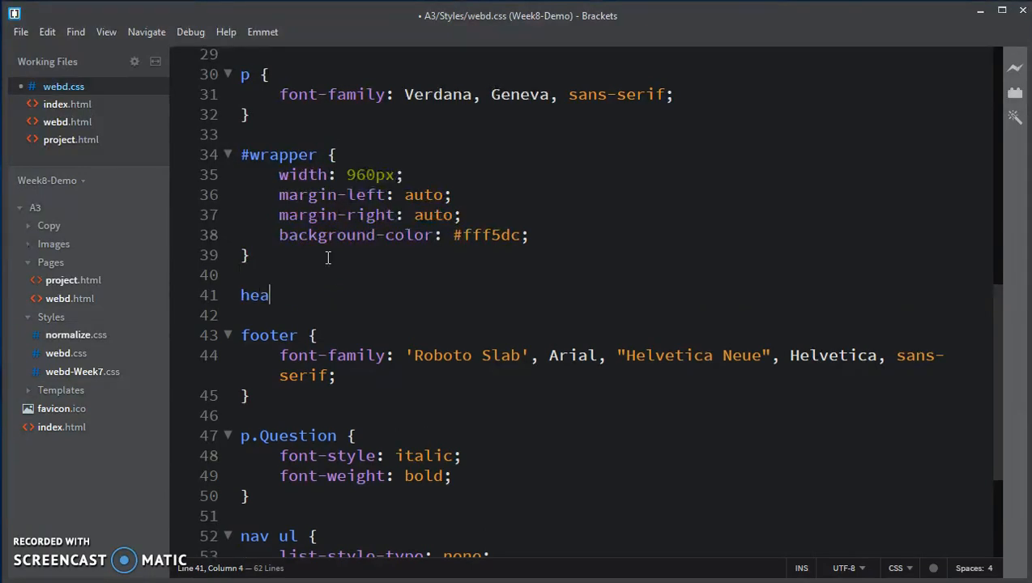
{"action": "type", "text": "der {"}
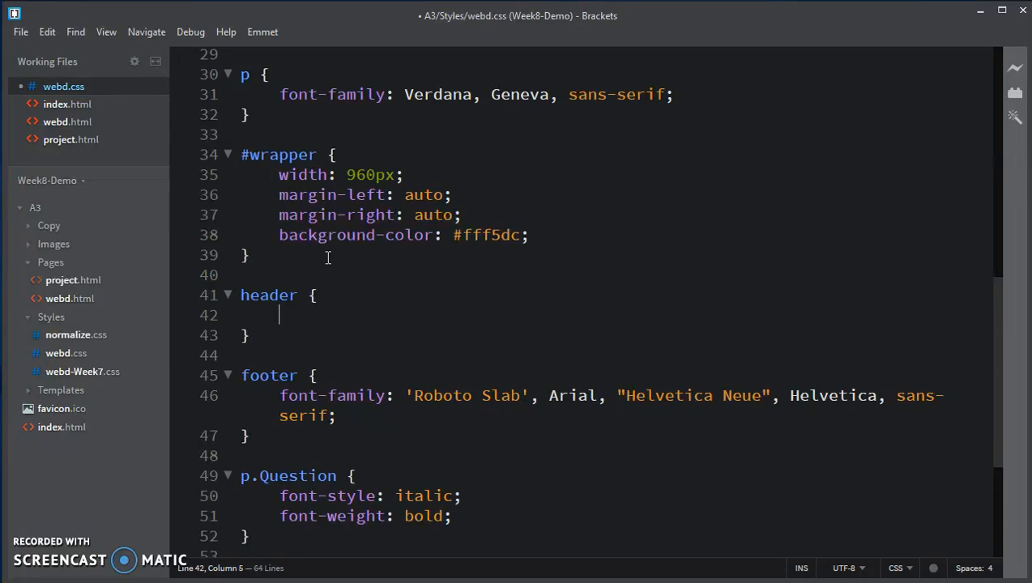
{"action": "type", "text": "te"}
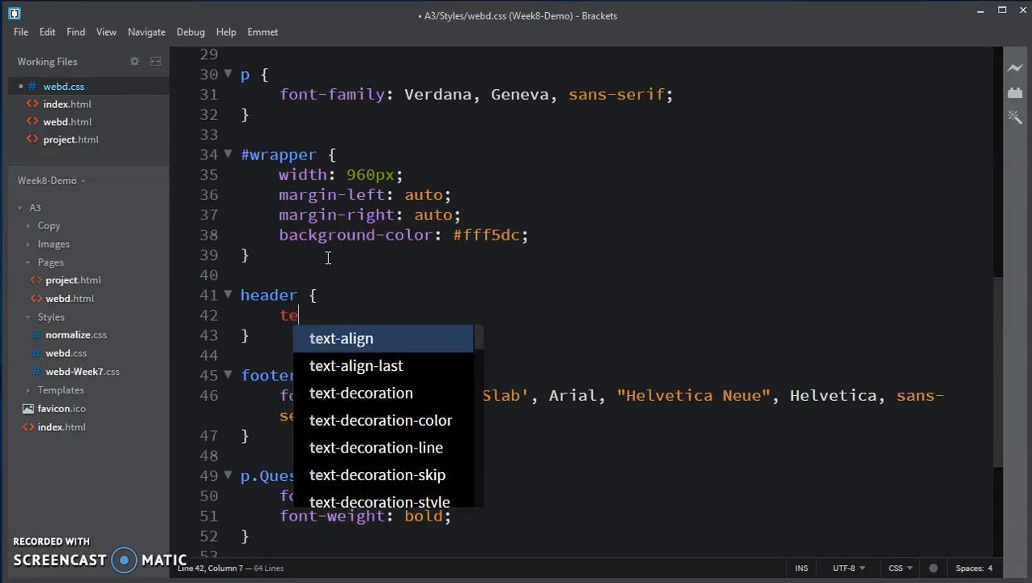
{"action": "type", "text": "xt:"}
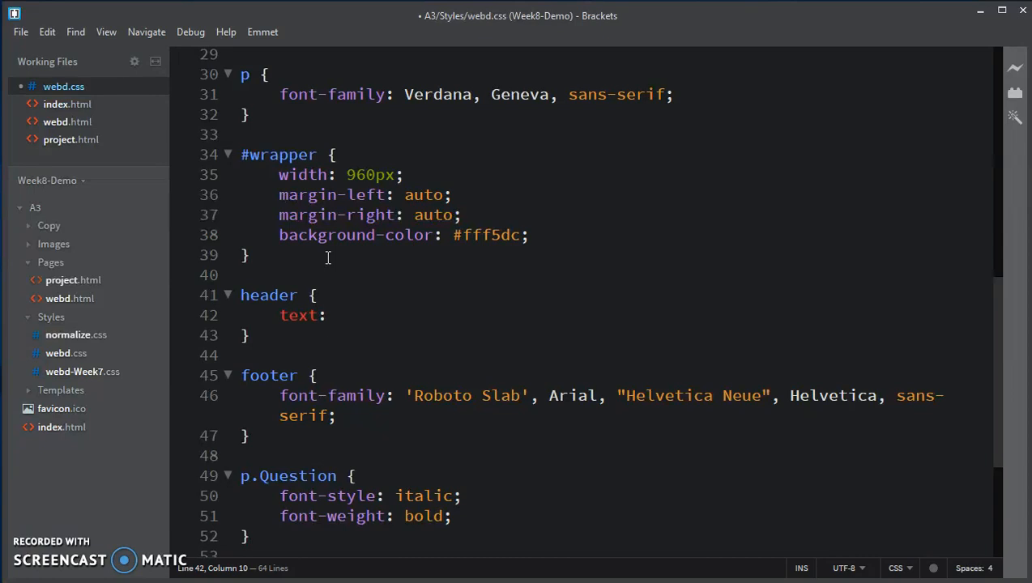
{"action": "type", "text": "-align"}
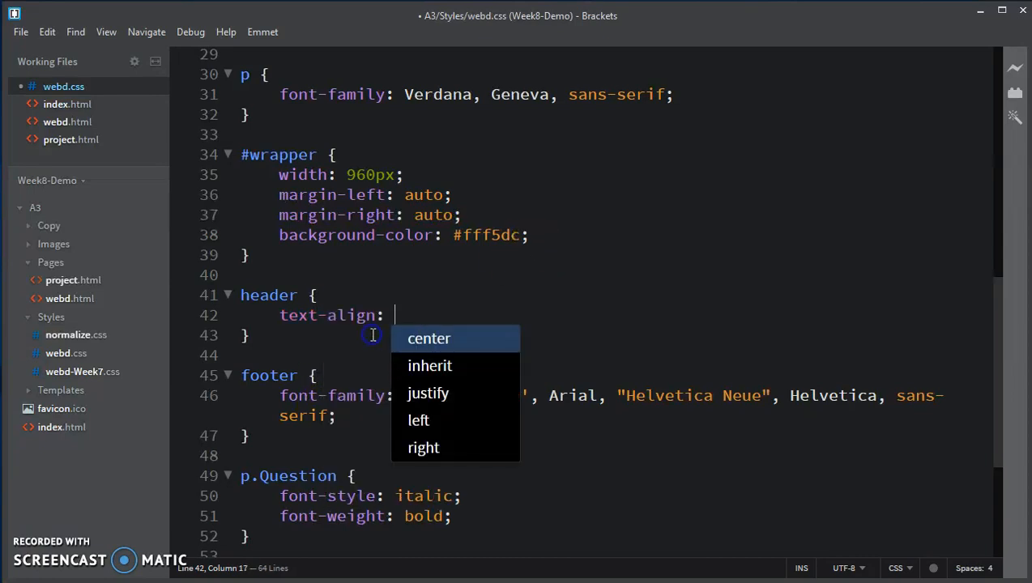
{"action": "left_click", "coordinate": [429, 338]}
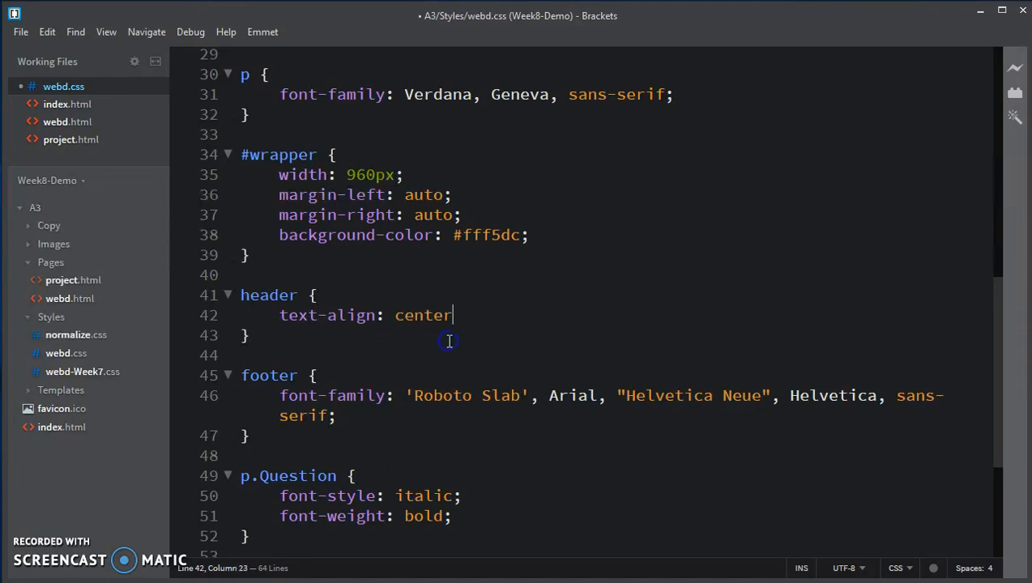
{"action": "type", "text": ";"}
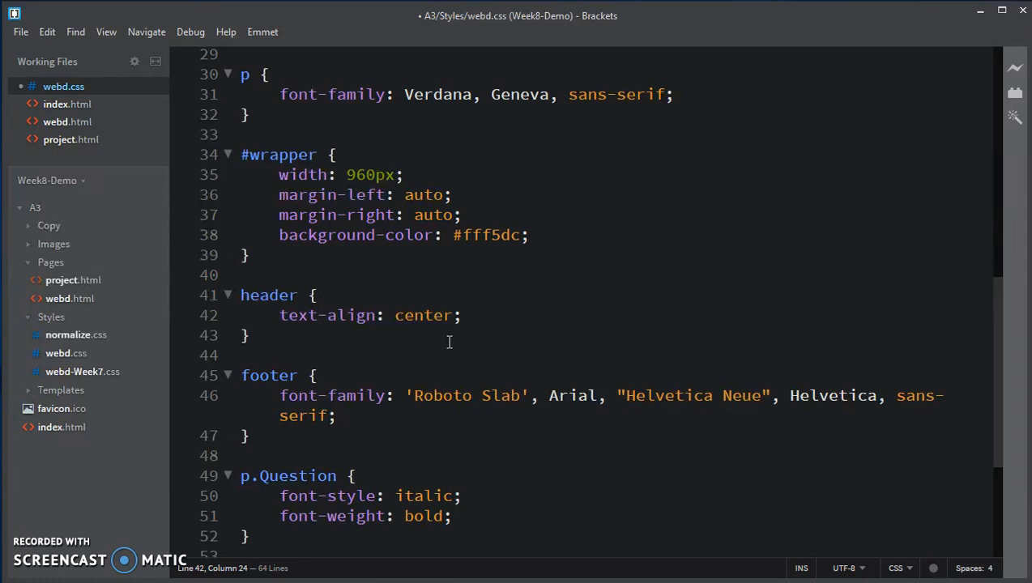
{"action": "mouse_move", "coordinate": [484, 328]}
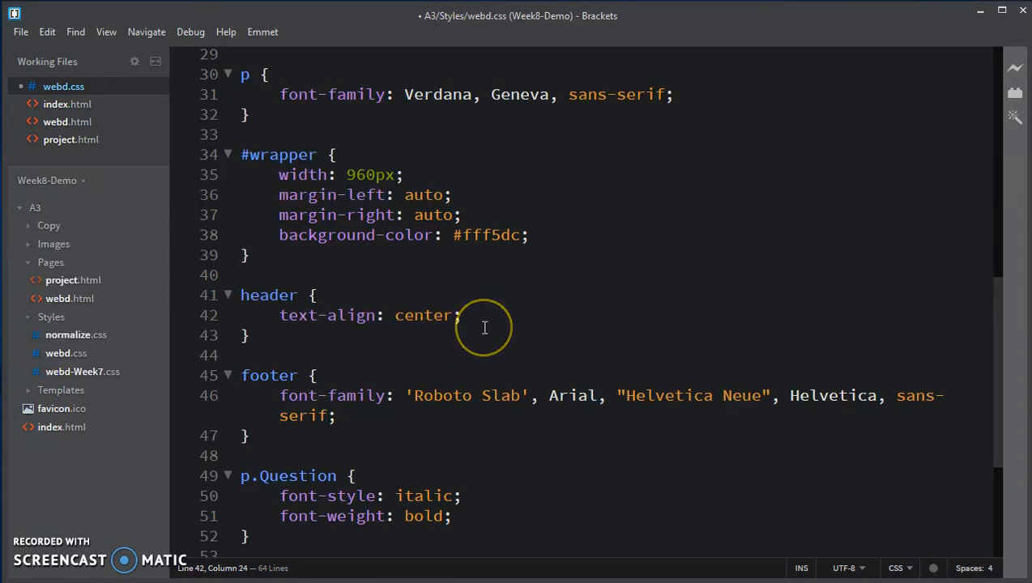
{"action": "key", "text": "ctrl+s"}
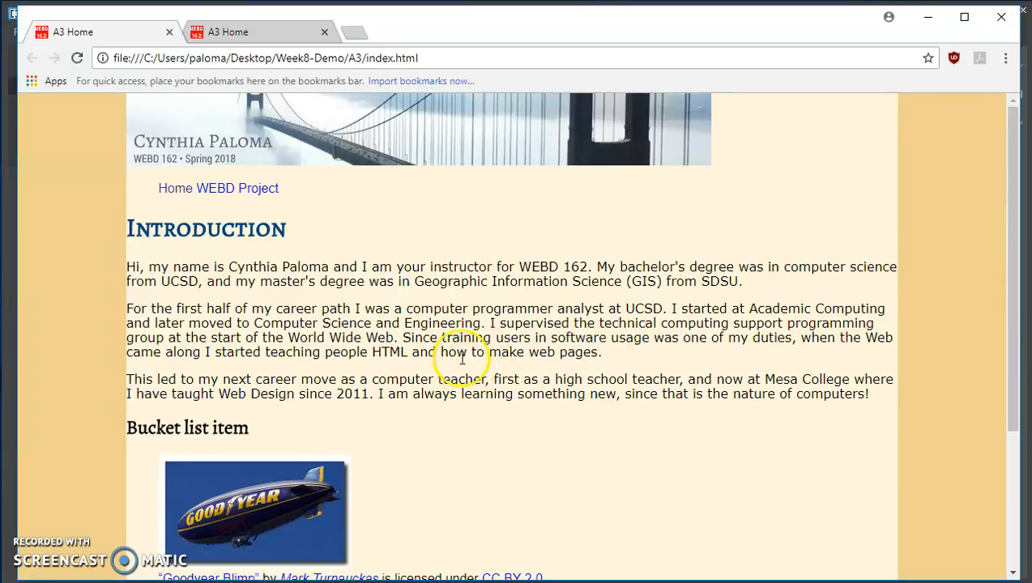
- Reload index.html in Chrome twice to see the banner centred in the header
{"action": "left_click", "coordinate": [77, 57]}
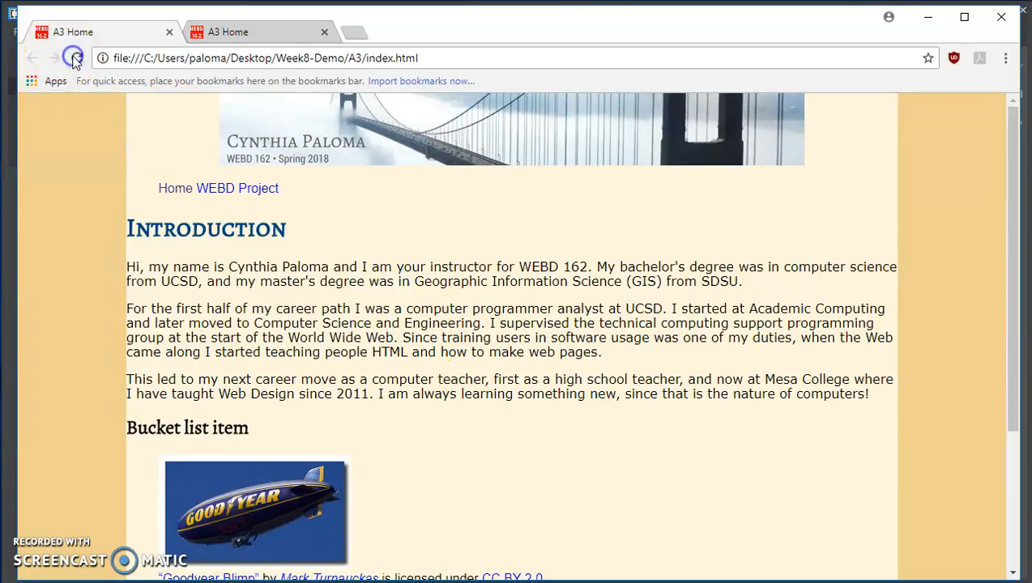
{"action": "left_click", "coordinate": [77, 58]}
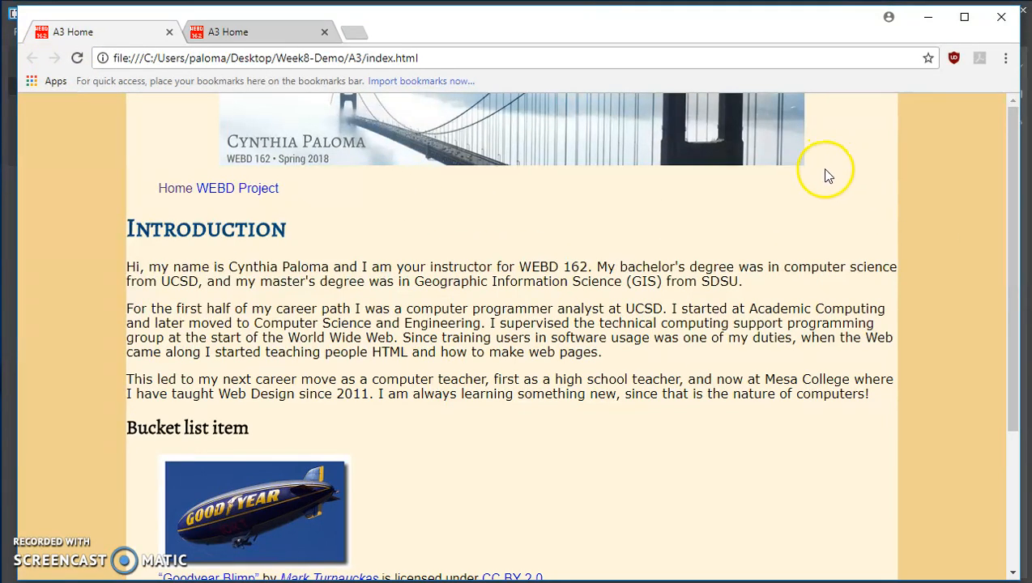
{"action": "mouse_move", "coordinate": [840, 478]}
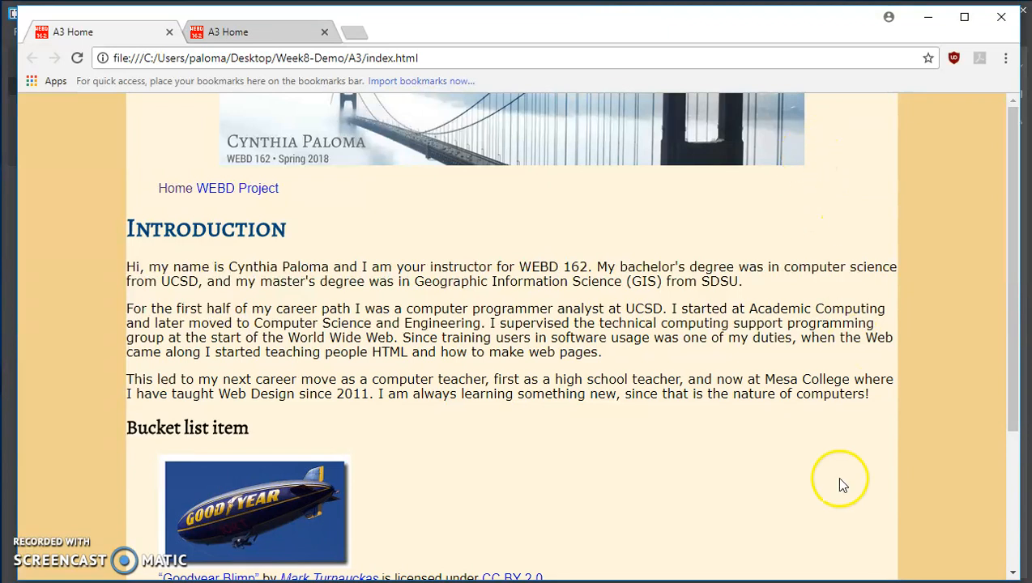
{"action": "mouse_move", "coordinate": [810, 168]}
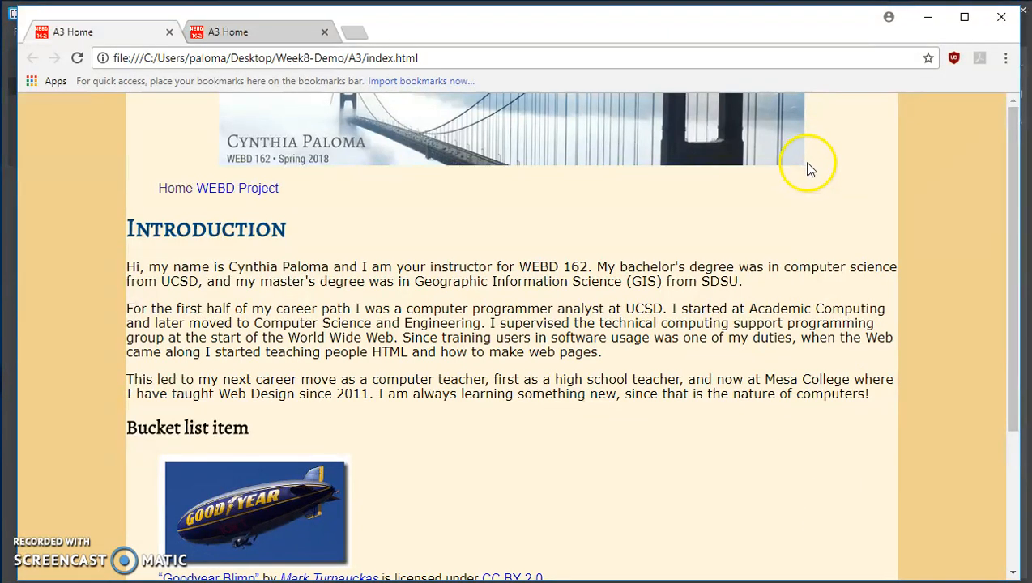
{"action": "mouse_move", "coordinate": [828, 327]}
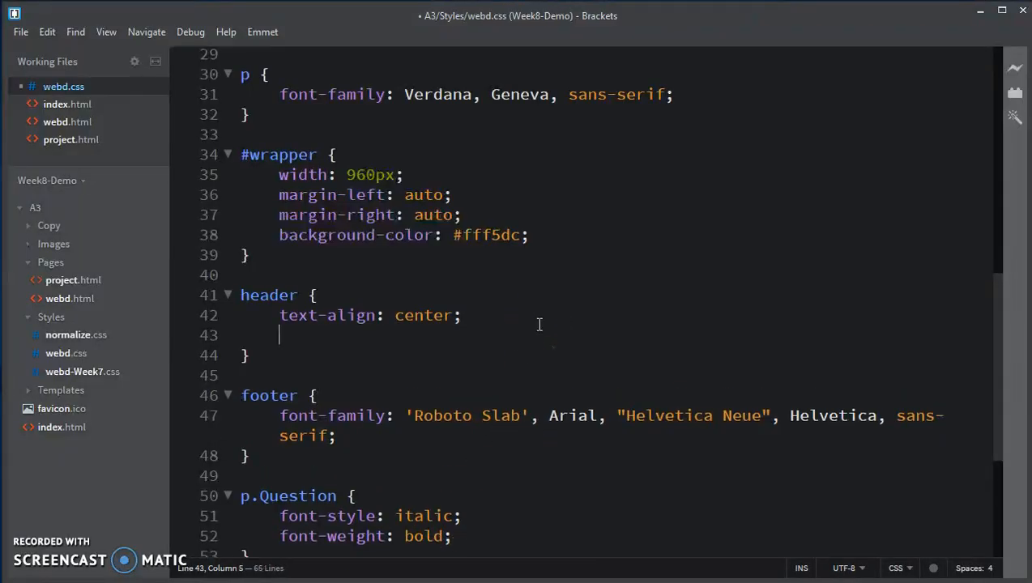
- Add background-color: #ebf4f9; to the header rule after text-align: center
{"action": "type", "text": "background-color:"}
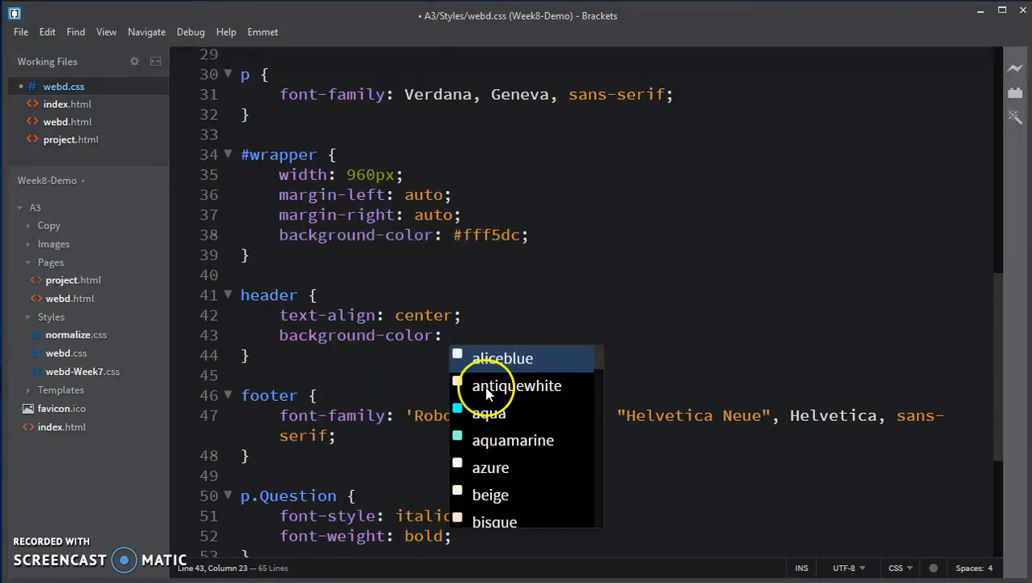
{"action": "mouse_move", "coordinate": [517, 358]}
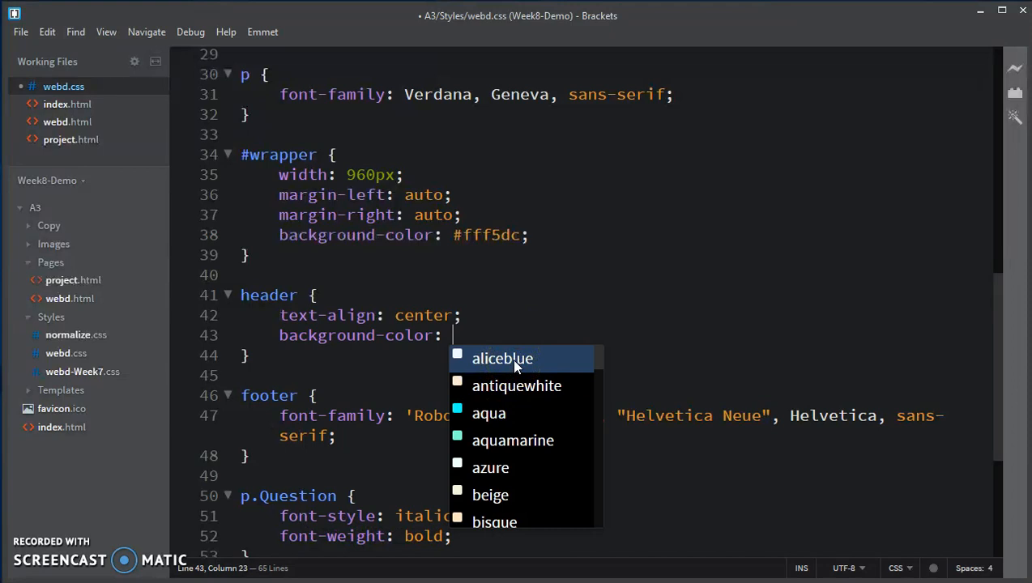
{"action": "type", "text": "#"}
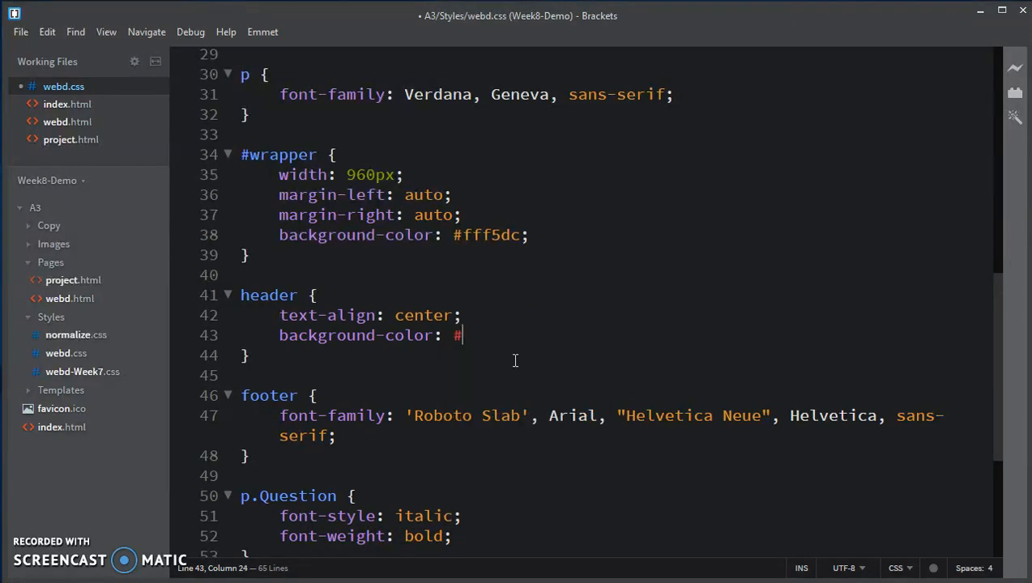
{"action": "type", "text": "eb"}
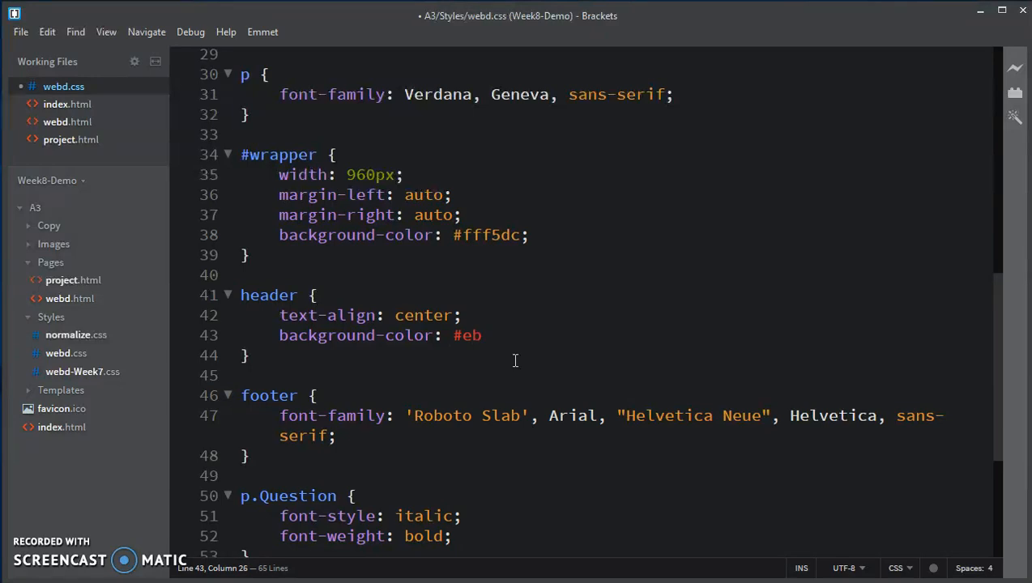
{"action": "type", "text": "f4"}
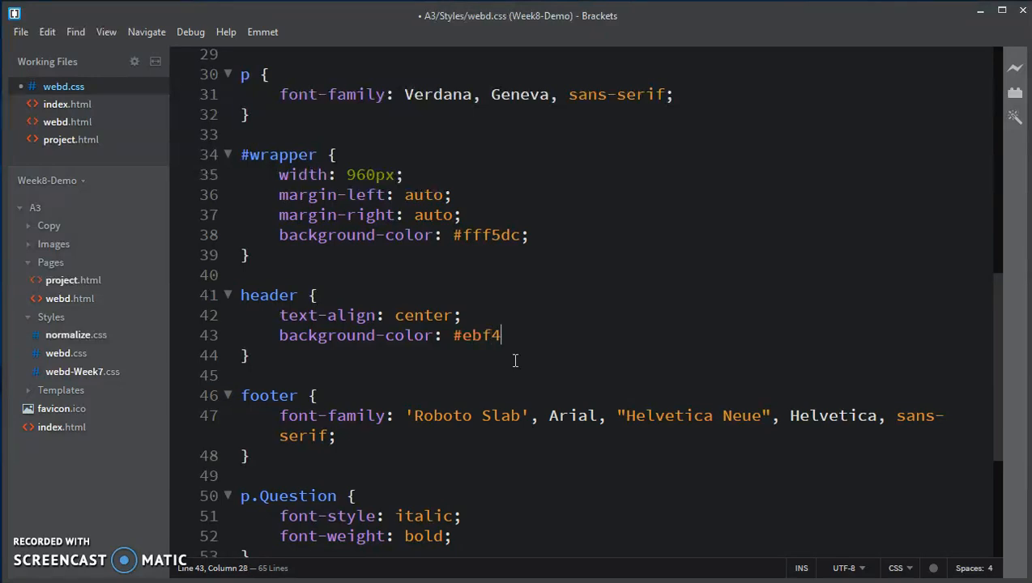
{"action": "type", "text": "f9;"}
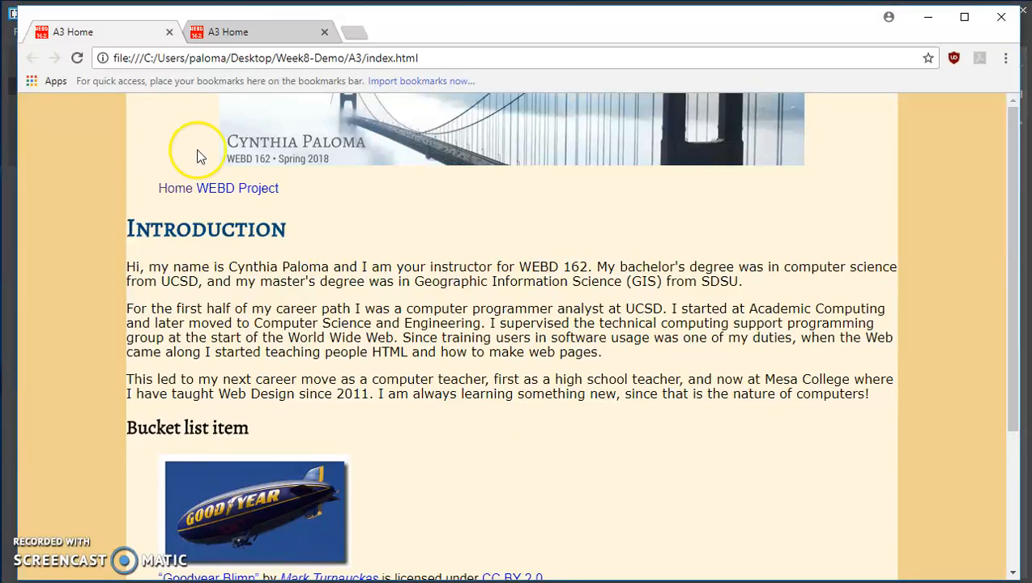
{"action": "left_click", "coordinate": [77, 58]}
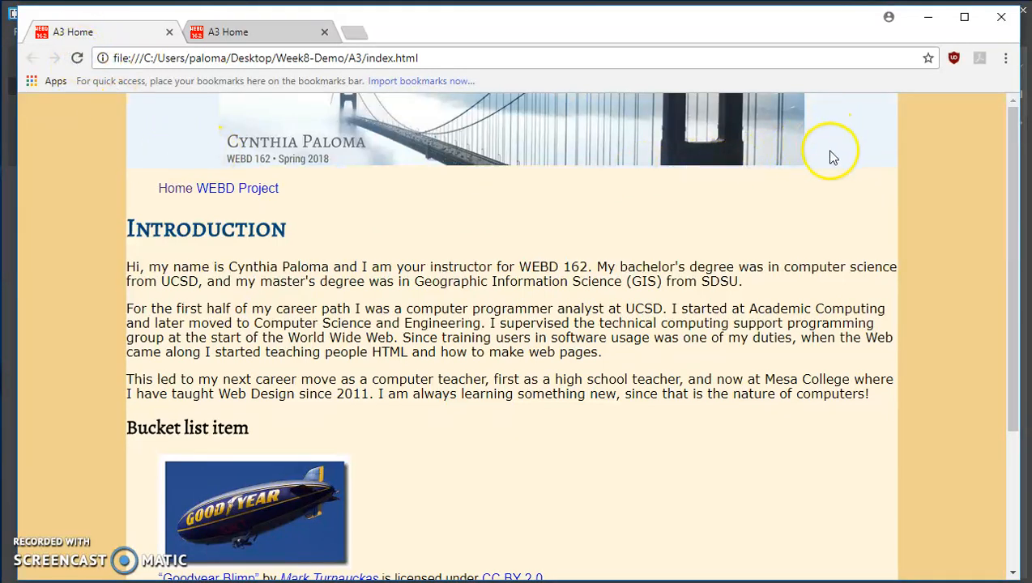
{"action": "mouse_move", "coordinate": [841, 176]}
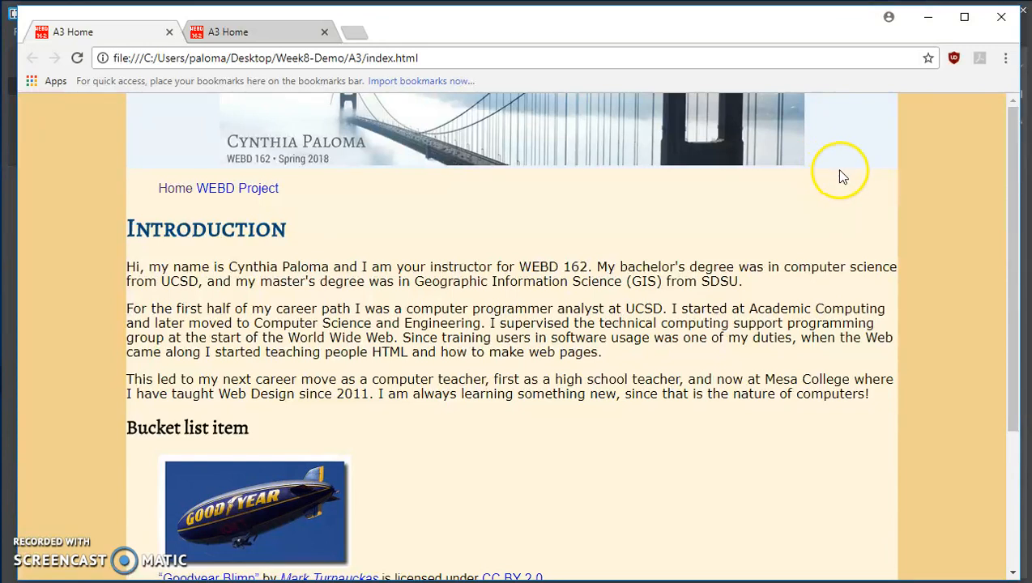
{"action": "mouse_move", "coordinate": [830, 191]}
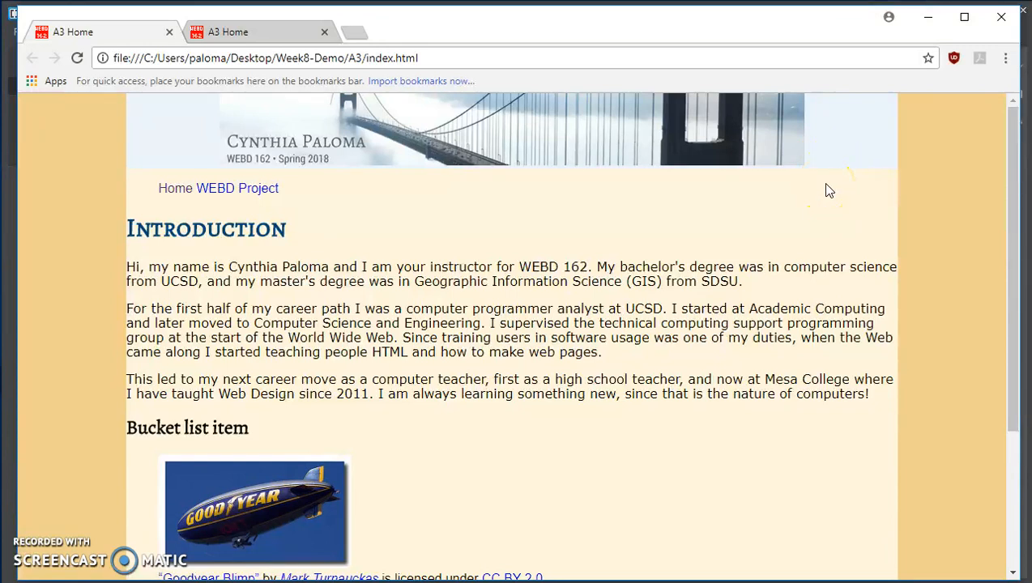
{"action": "mouse_move", "coordinate": [200, 132]}
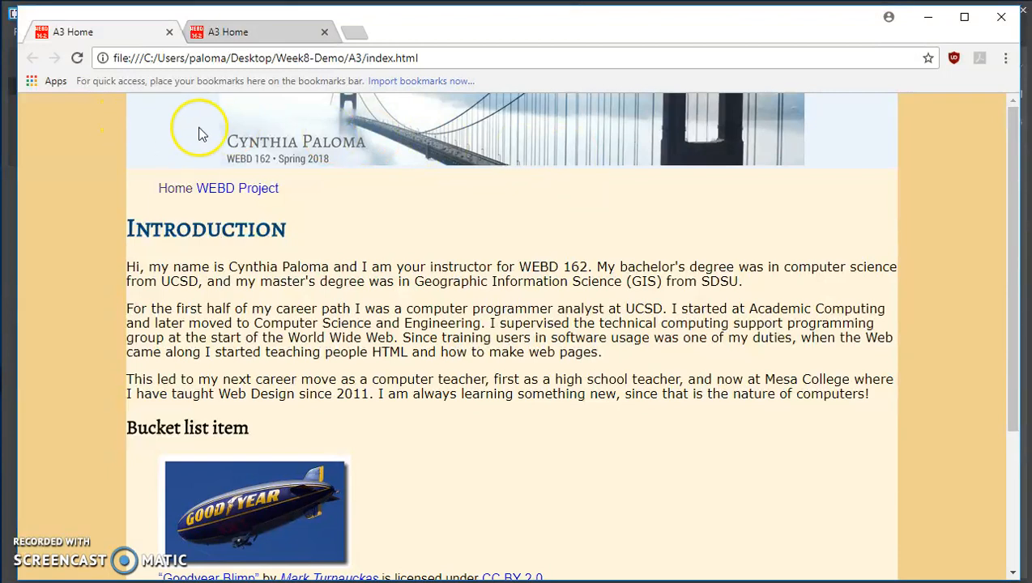
{"action": "mouse_move", "coordinate": [770, 174]}
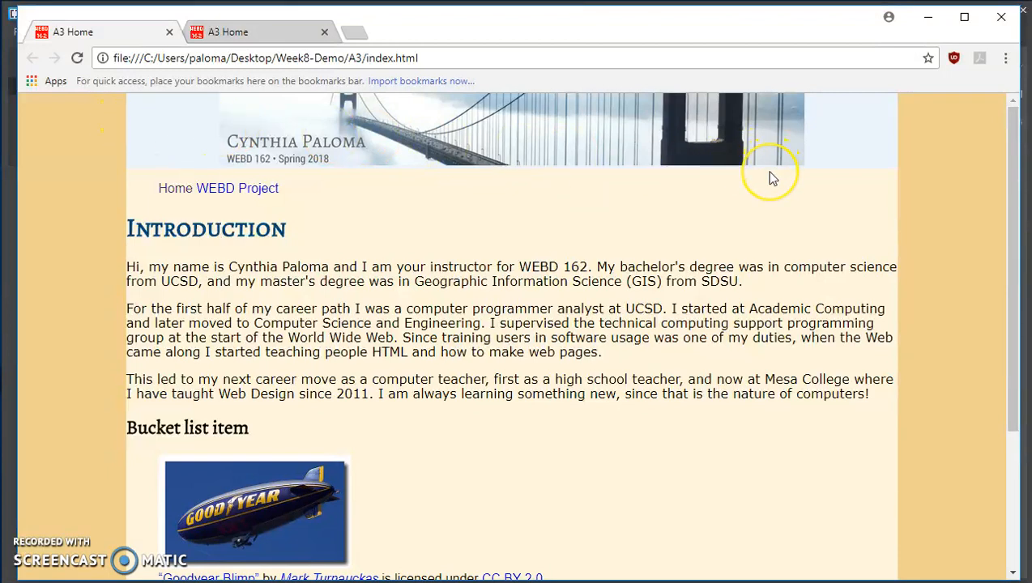
{"action": "mouse_move", "coordinate": [772, 176]}
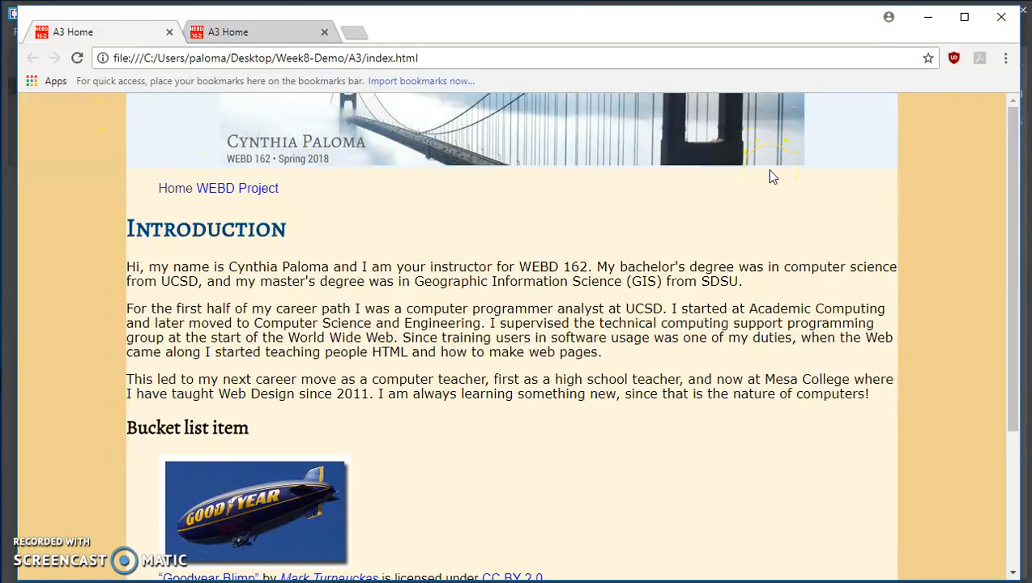
{"action": "mouse_move", "coordinate": [771, 166]}
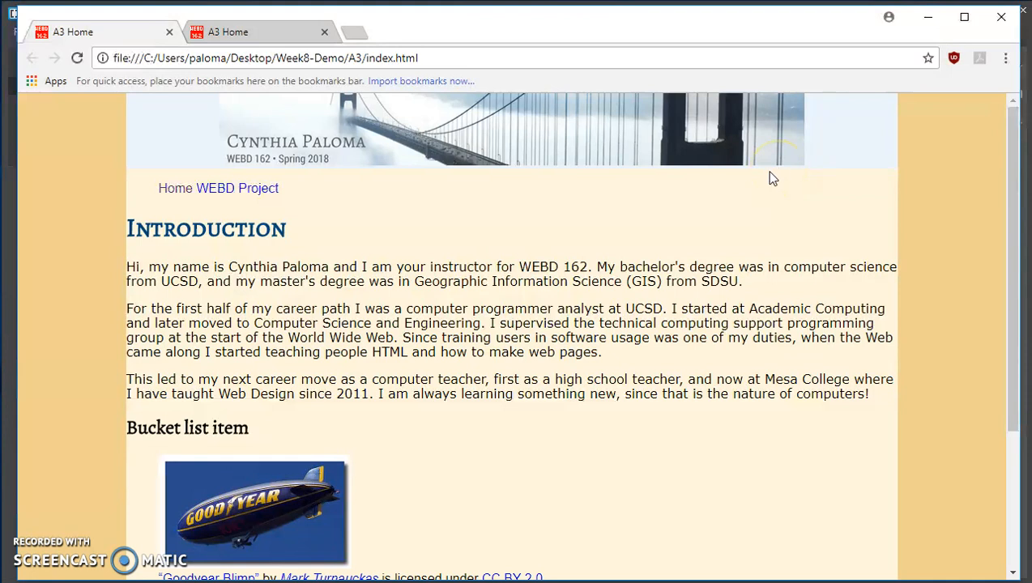
{"action": "mouse_move", "coordinate": [793, 166]}
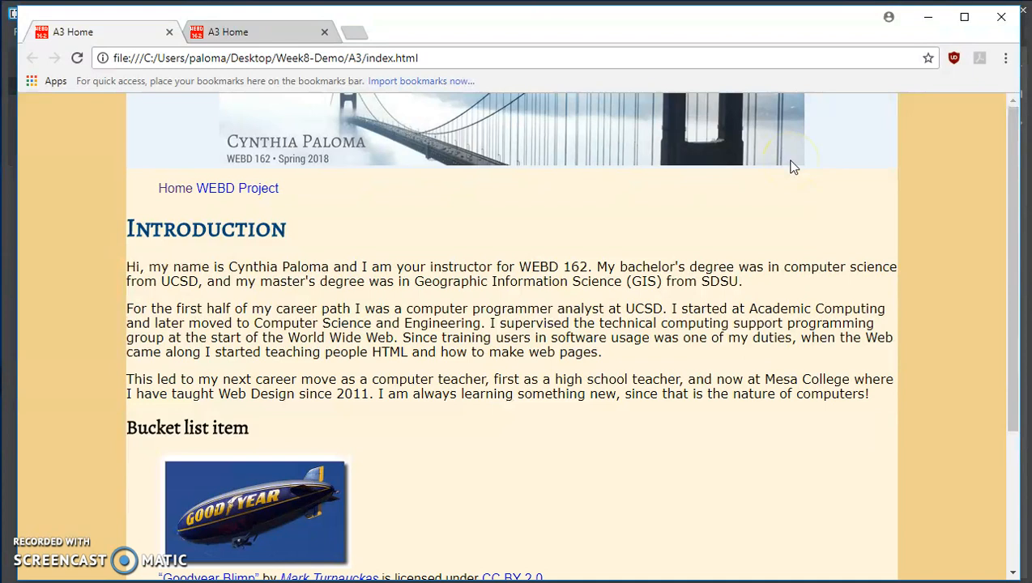
{"action": "mouse_move", "coordinate": [474, 176]}
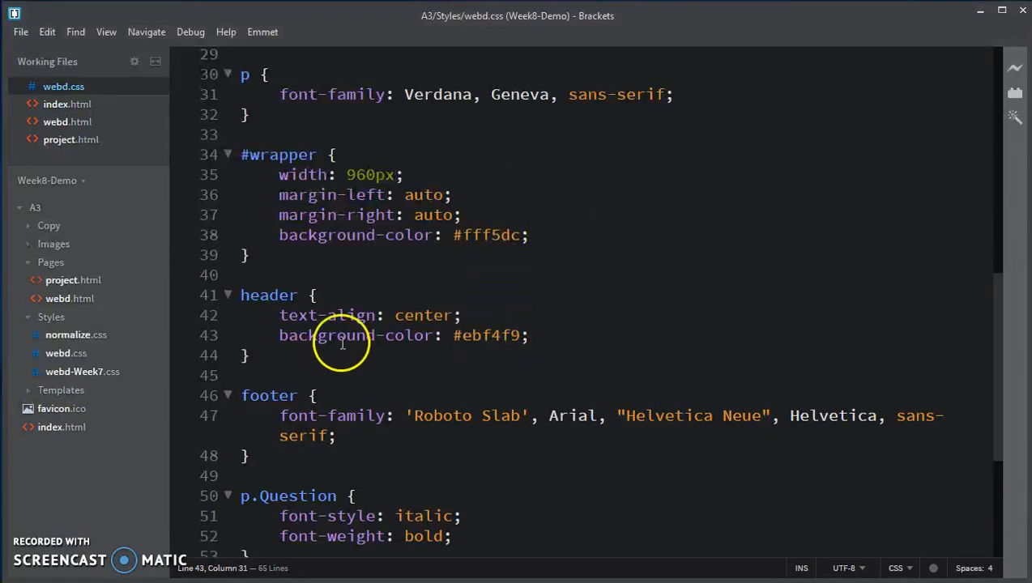
- Comment out the #ebf4f9 header background and add background-color: blue beneath it
{"action": "double_click", "coordinate": [356, 336]}
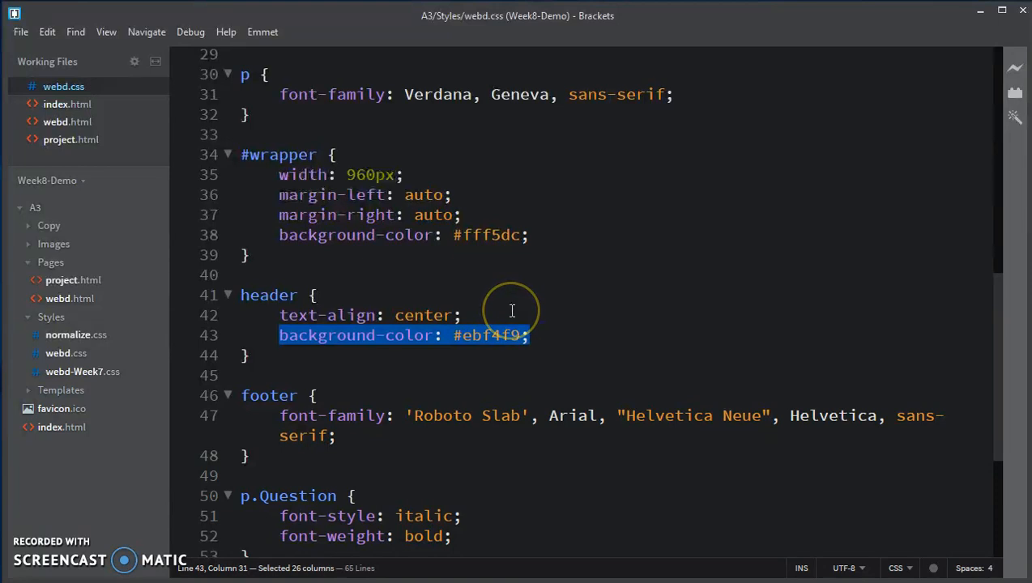
{"action": "key", "text": "ctrl+/"}
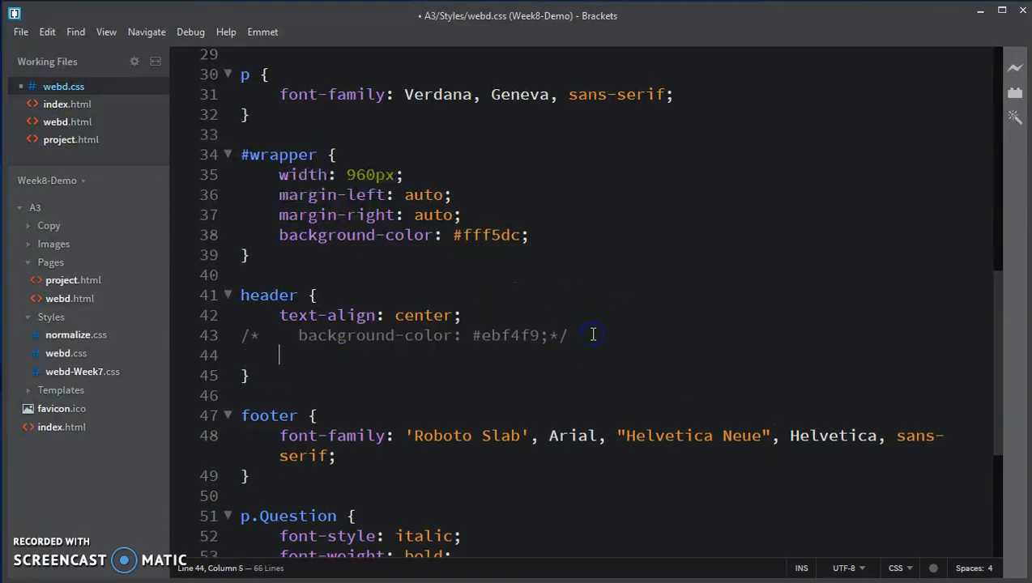
{"action": "type", "text": "background-colo;"}
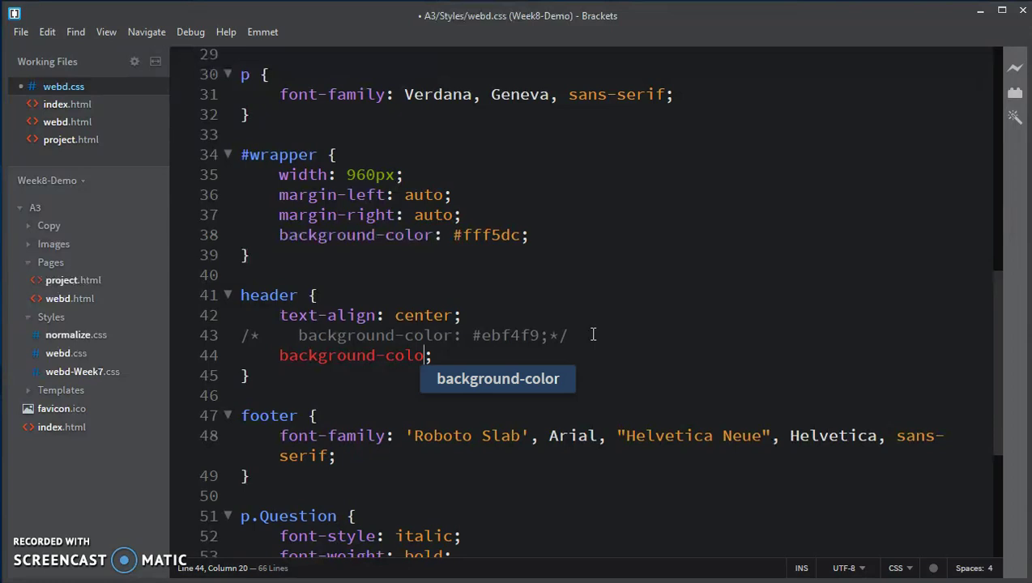
{"action": "type", "text": "blue"}
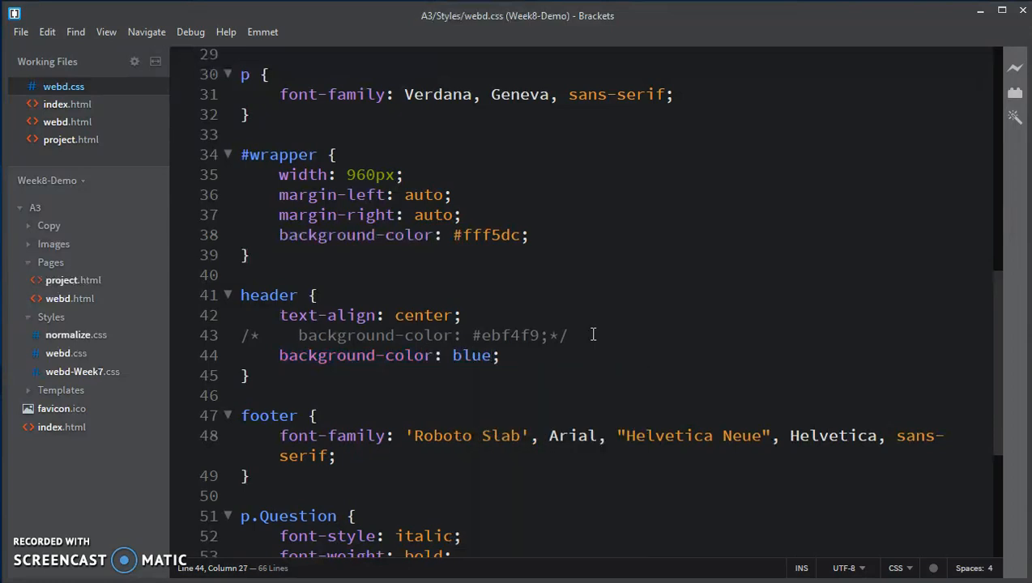
{"action": "mouse_move", "coordinate": [215, 458]}
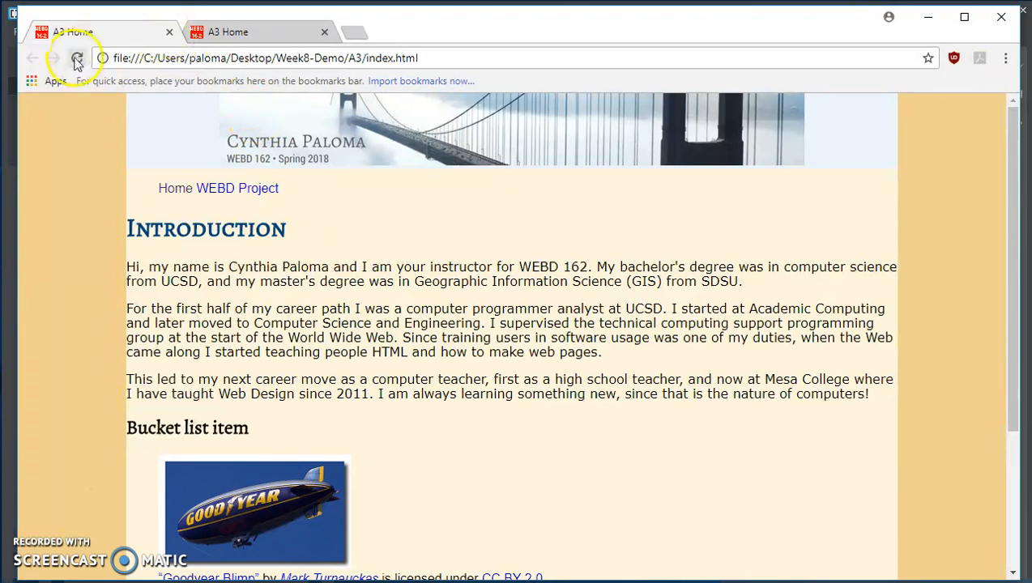
- Reload index.html in Chrome to view the blue header around the banner
{"action": "left_click", "coordinate": [77, 58]}
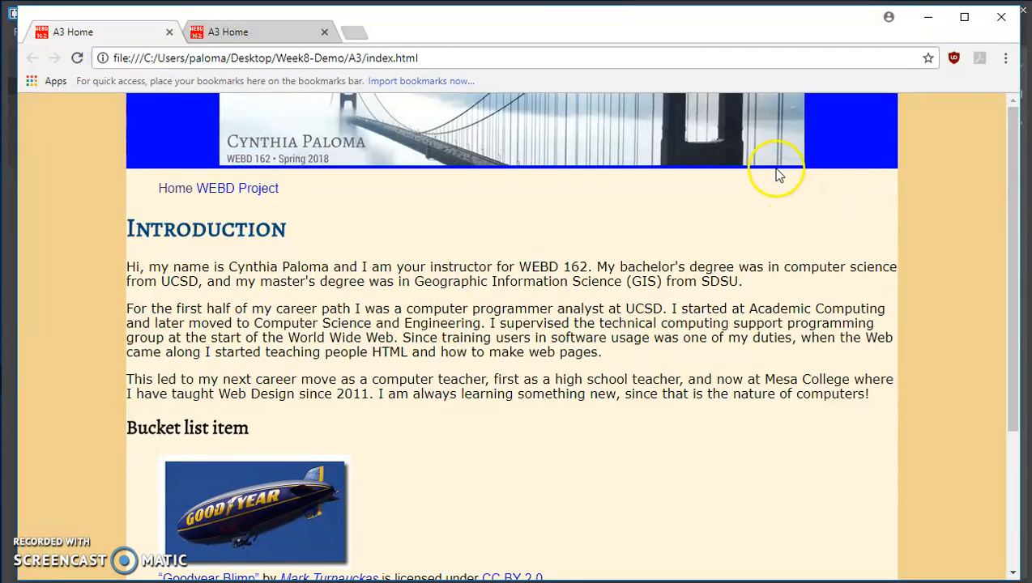
{"action": "mouse_move", "coordinate": [778, 175]}
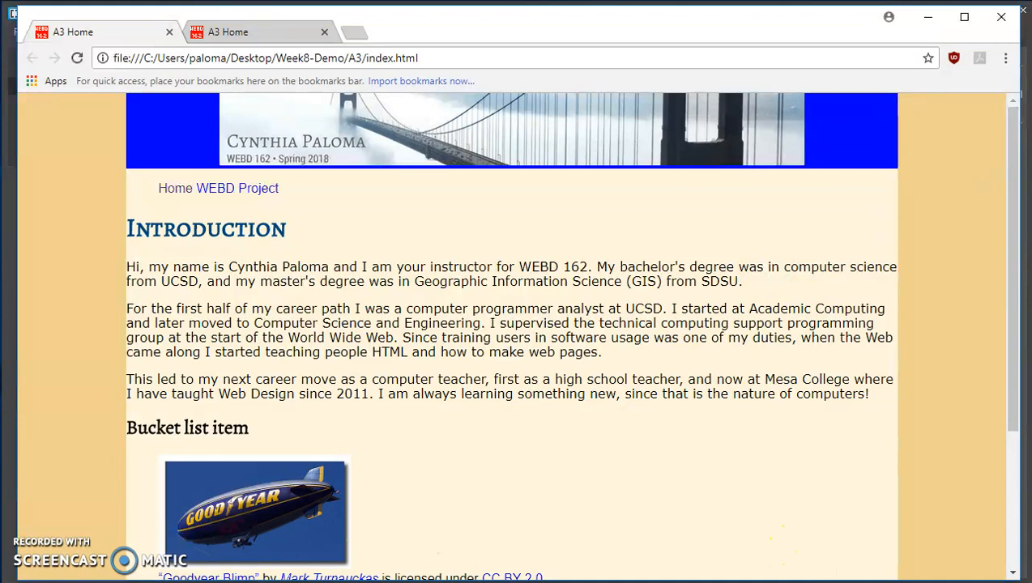
{"action": "mouse_move", "coordinate": [794, 194]}
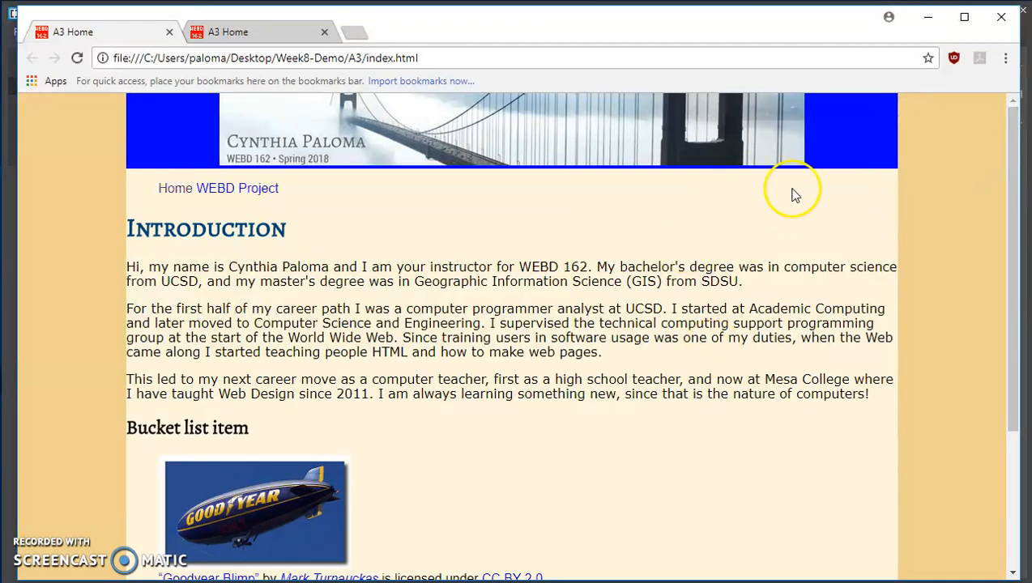
{"action": "mouse_move", "coordinate": [811, 177]}
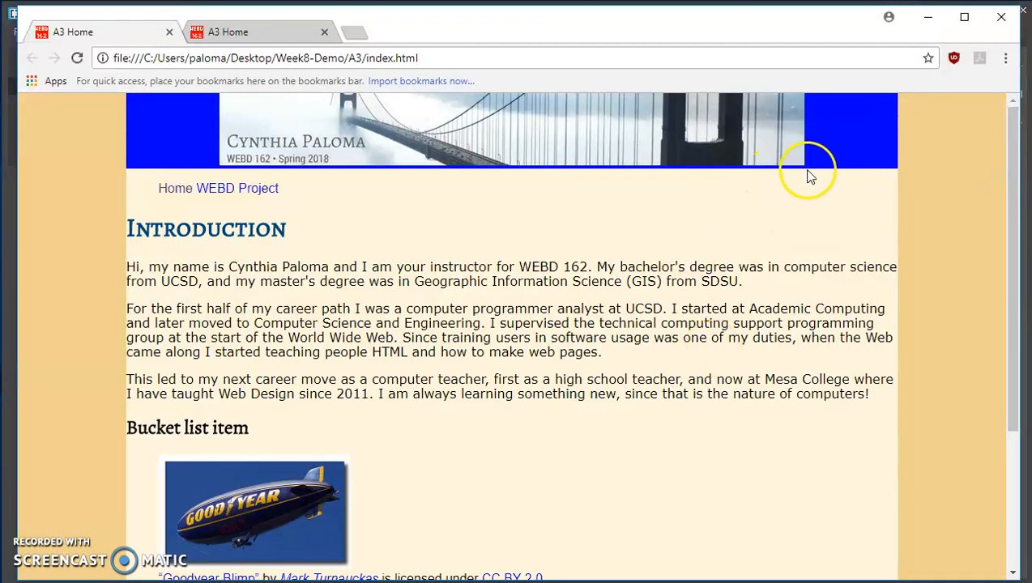
{"action": "mouse_move", "coordinate": [806, 177]}
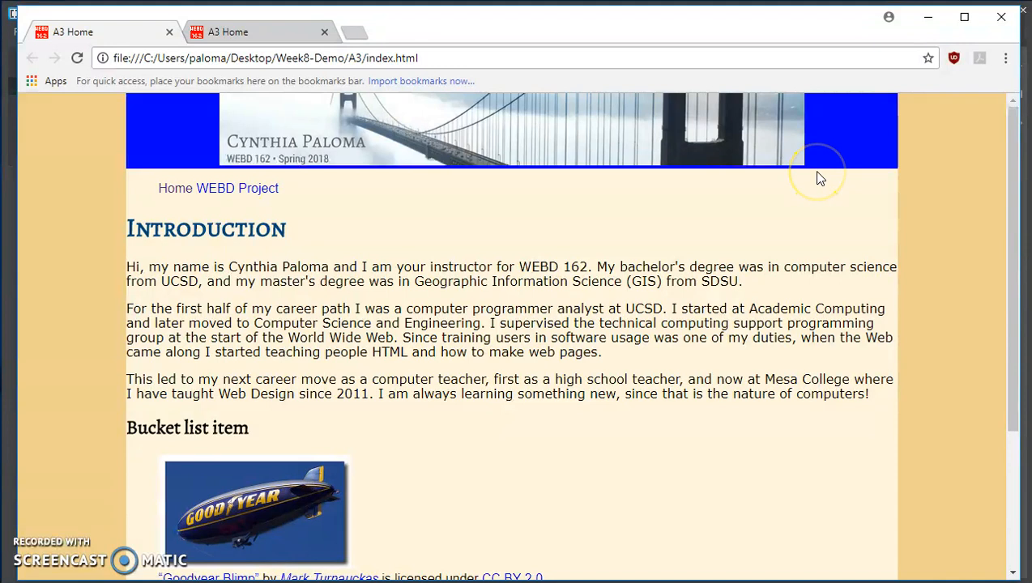
{"action": "mouse_move", "coordinate": [819, 213]}
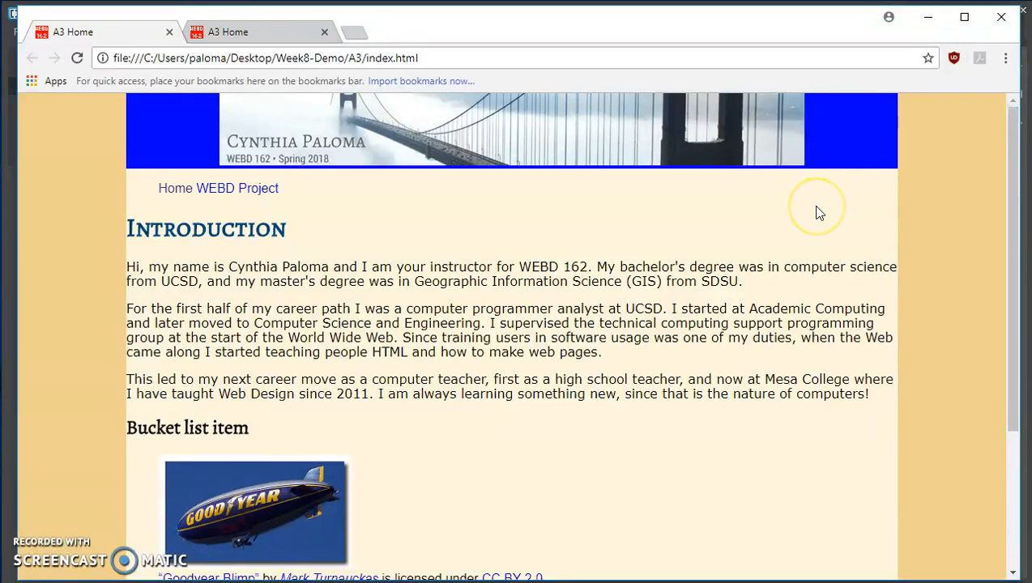
{"action": "mouse_move", "coordinate": [820, 212]}
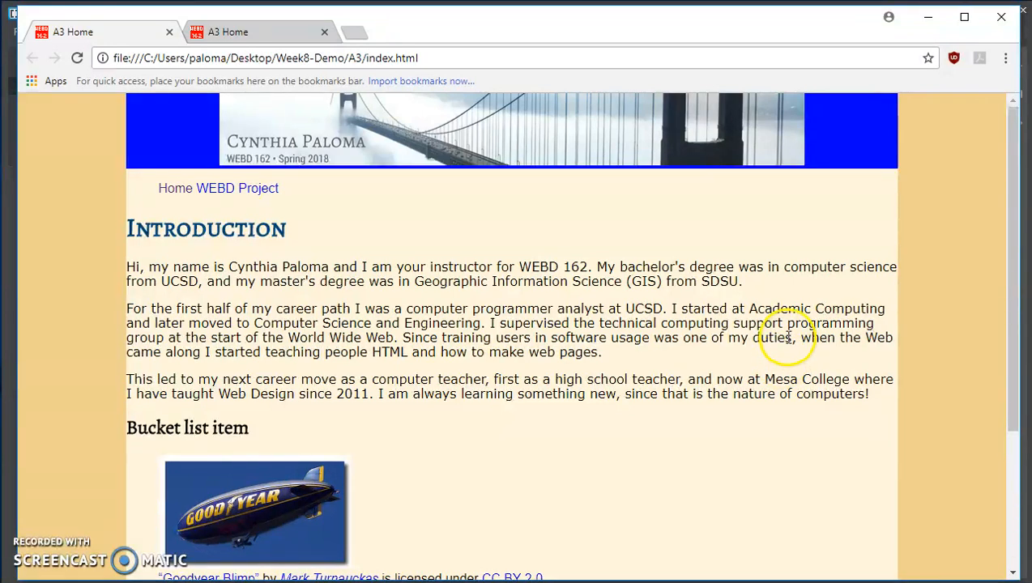
{"action": "mouse_move", "coordinate": [593, 444]}
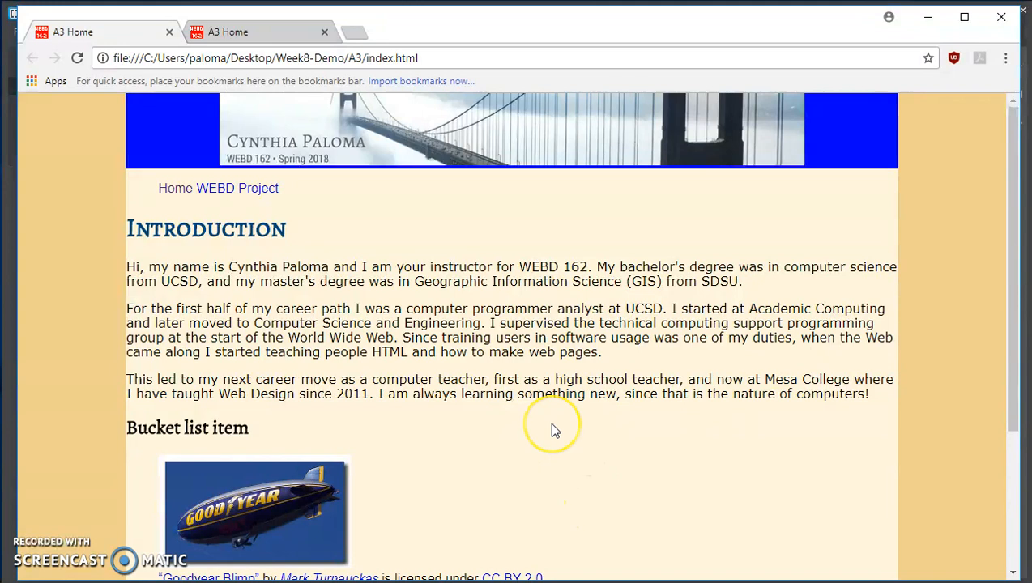
{"action": "mouse_move", "coordinate": [422, 563]}
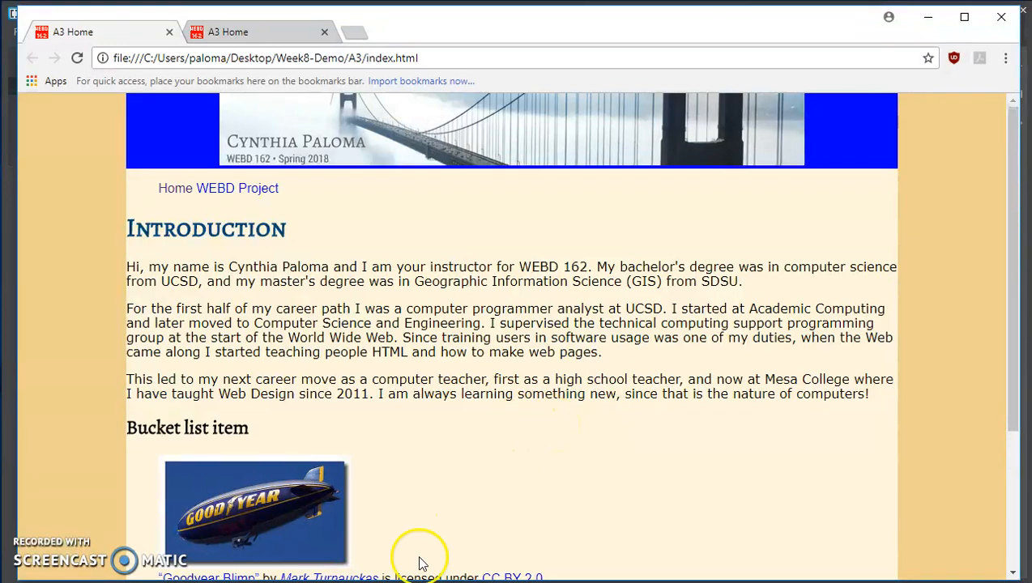
{"action": "mouse_move", "coordinate": [150, 100]}
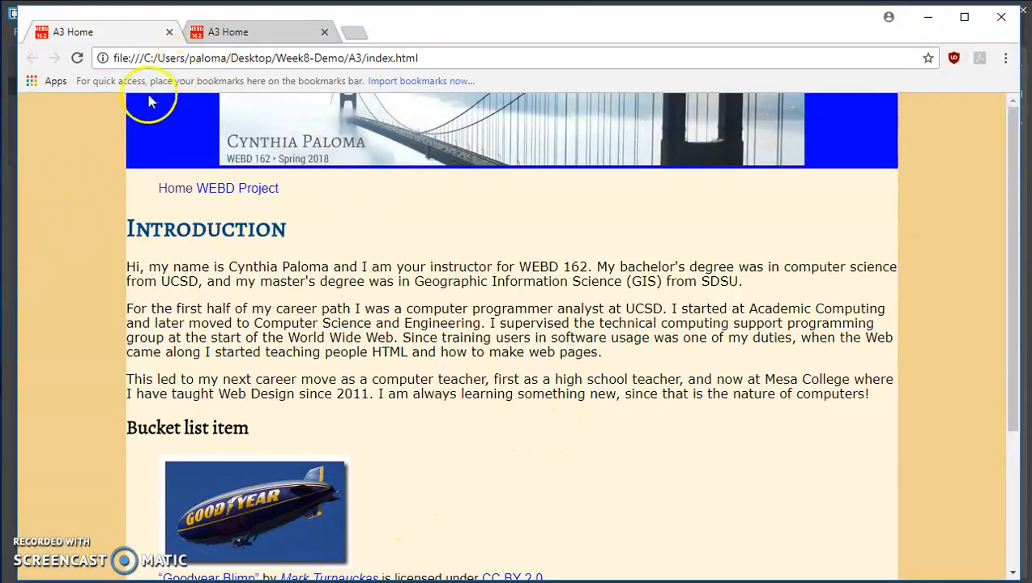
{"action": "mouse_move", "coordinate": [340, 154]}
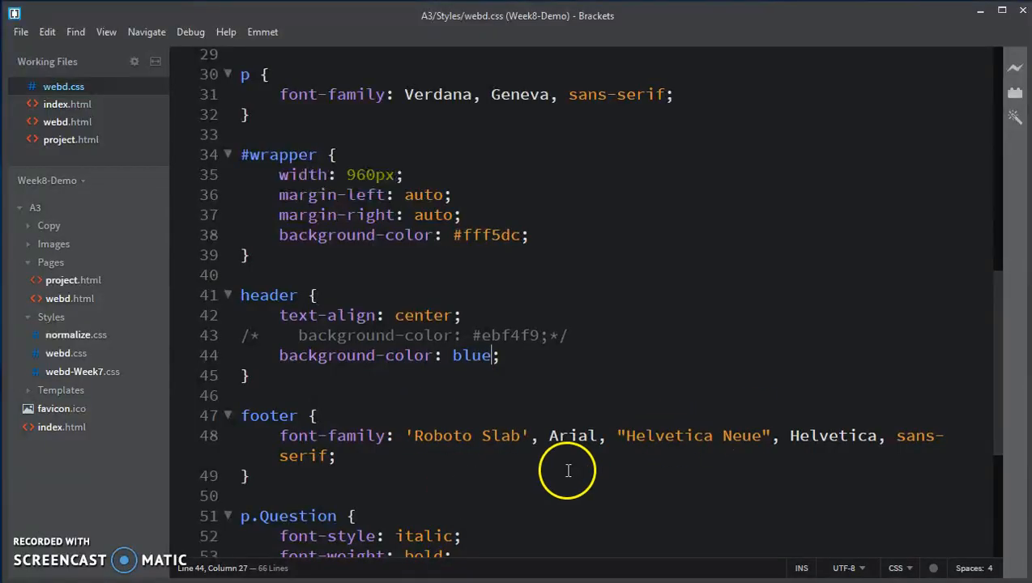
- Create a header img rule below the header rule and add display: block inside it
{"action": "scroll", "scroll_direction": "down", "scroll_amount": 3}
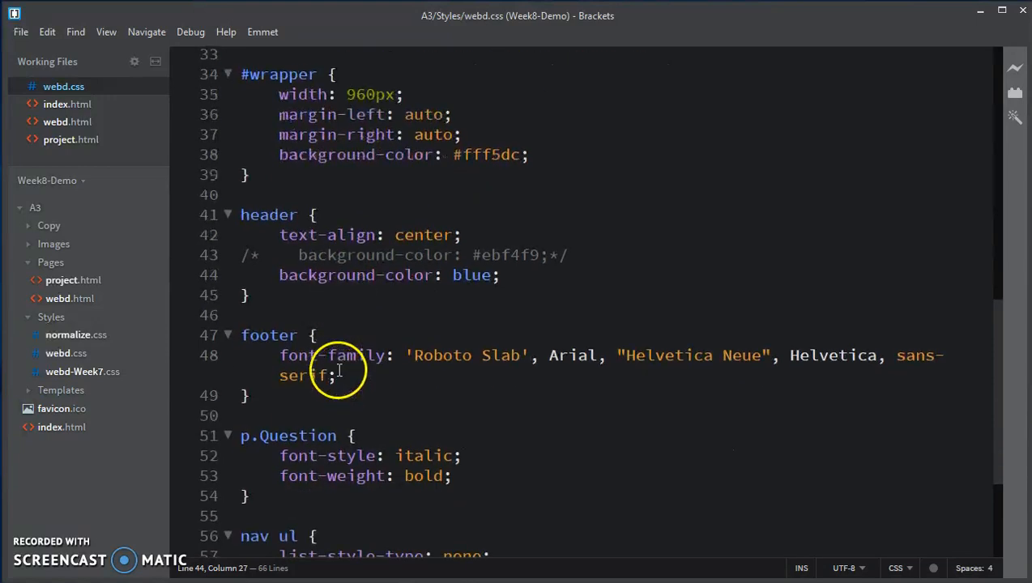
{"action": "left_click", "coordinate": [332, 315]}
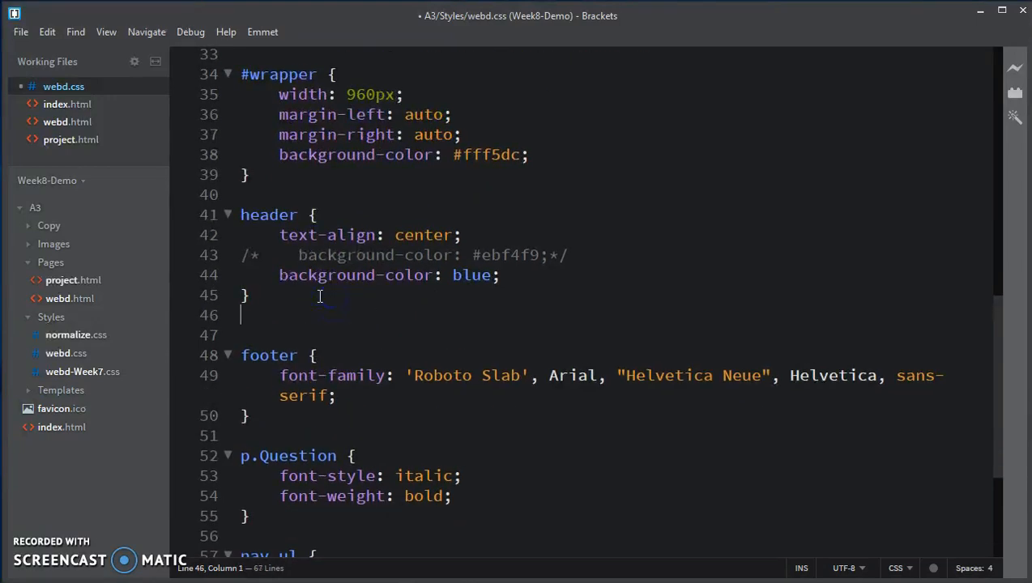
{"action": "type", "text": "head"}
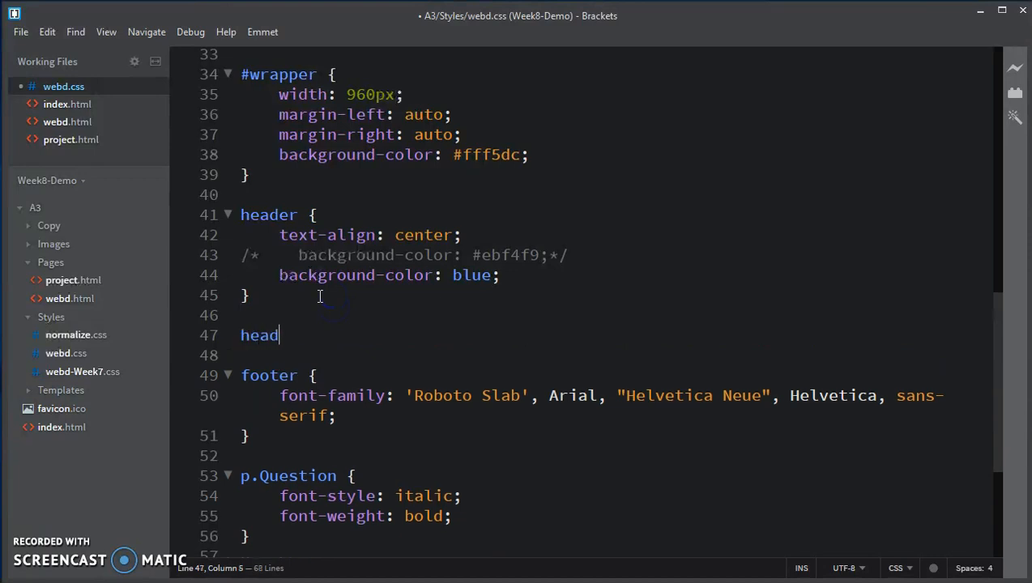
{"action": "type", "text": "er im"}
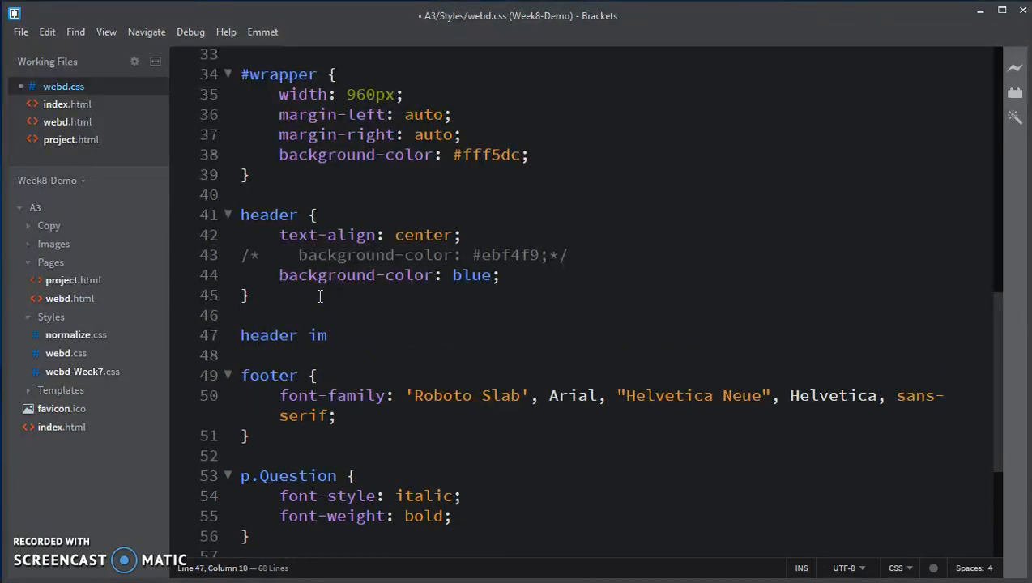
{"action": "type", "text": "g {"}
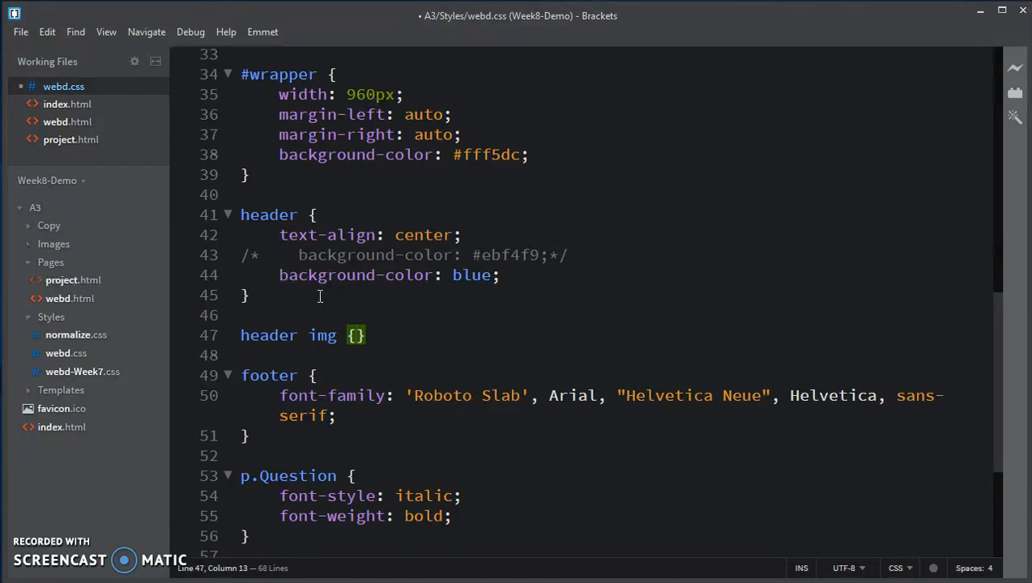
{"action": "key", "text": "Enter"}
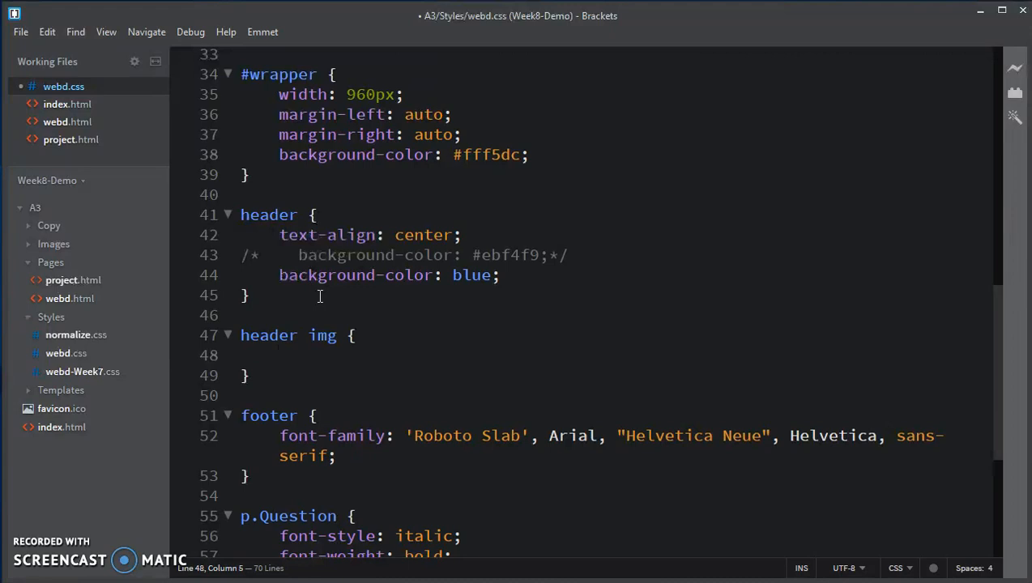
{"action": "left_click", "coordinate": [280, 355]}
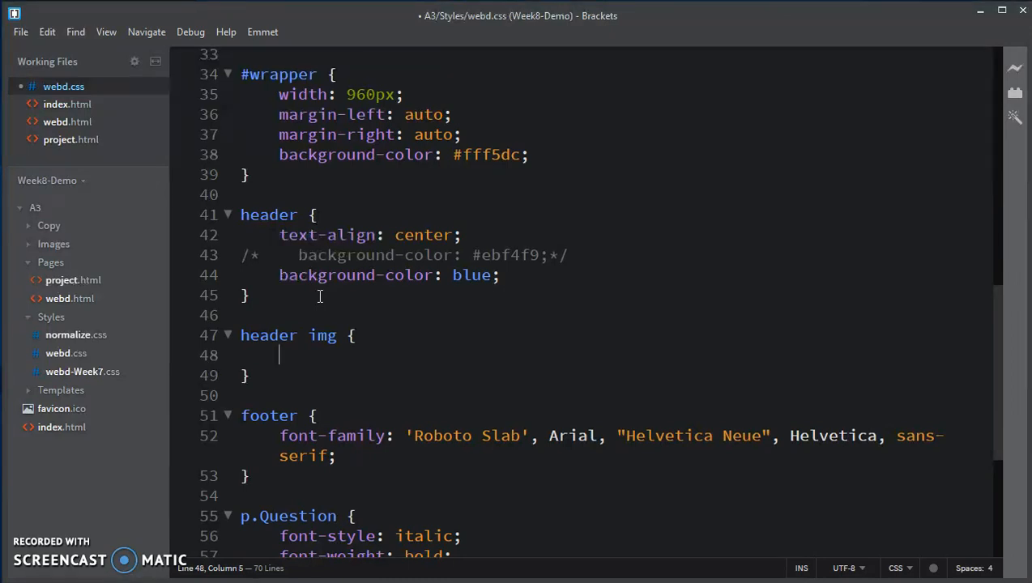
{"action": "type", "text": "display: block;"}
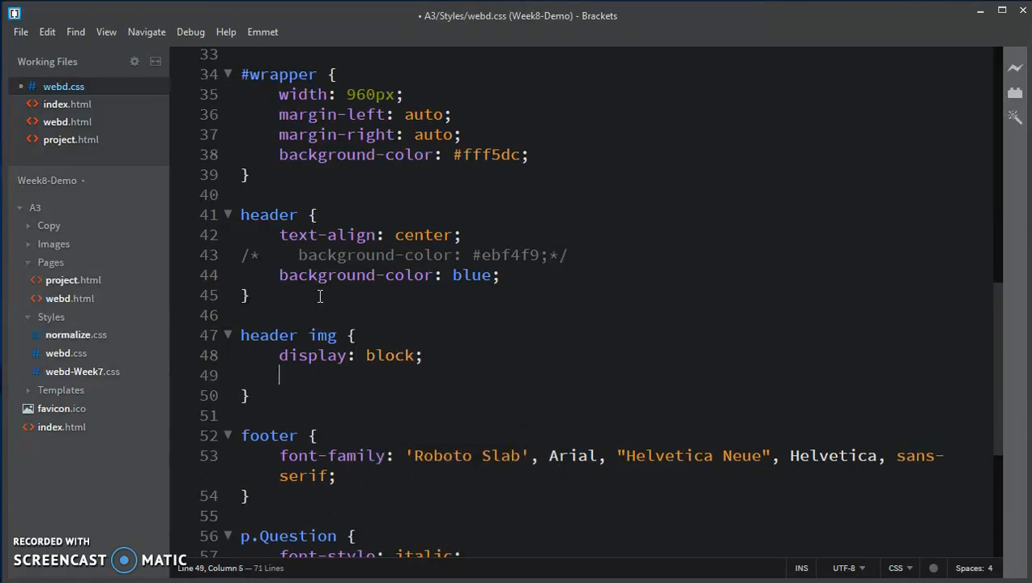
- Add margin-left: auto, margin-right: auto and vertical-align: bottom to header img, then save
{"action": "type", "text": "ma"}
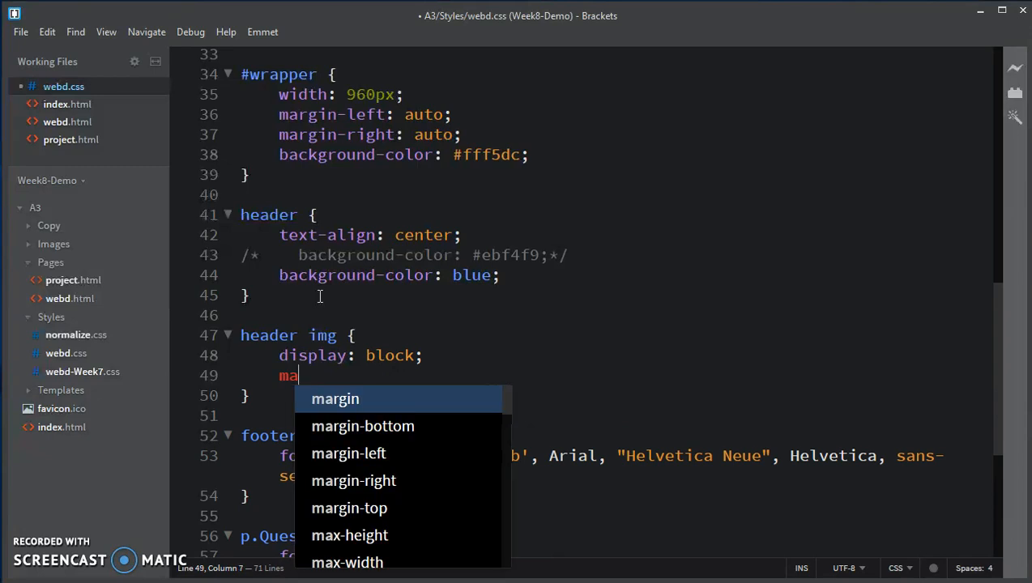
{"action": "mouse_move", "coordinate": [344, 463]}
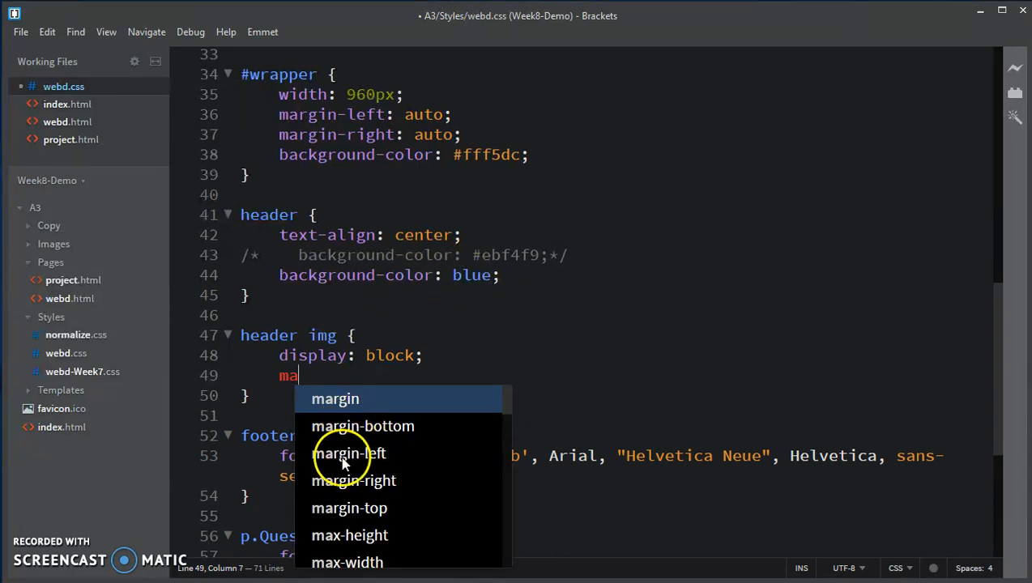
{"action": "left_click", "coordinate": [349, 453]}
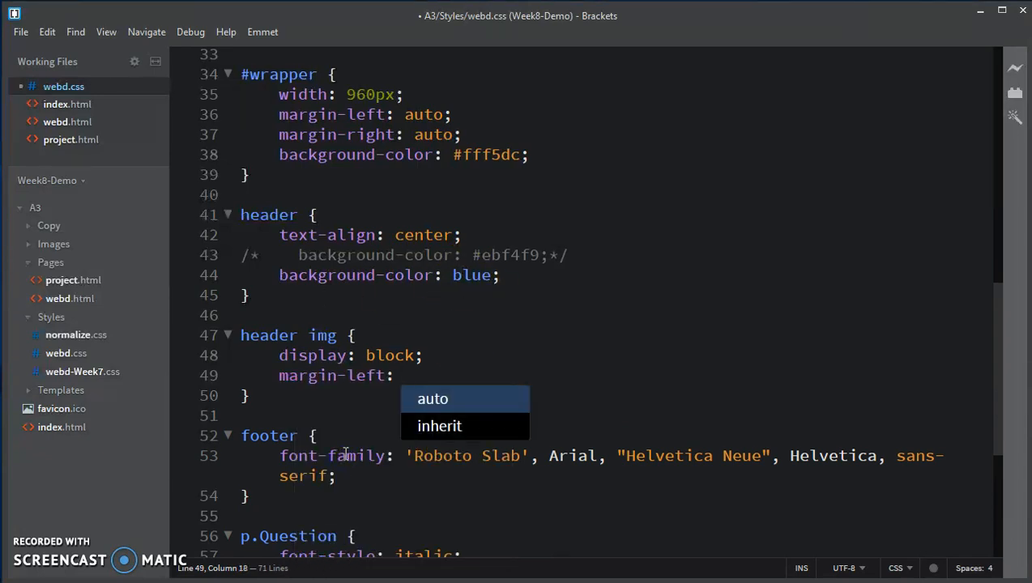
{"action": "mouse_move", "coordinate": [433, 399]}
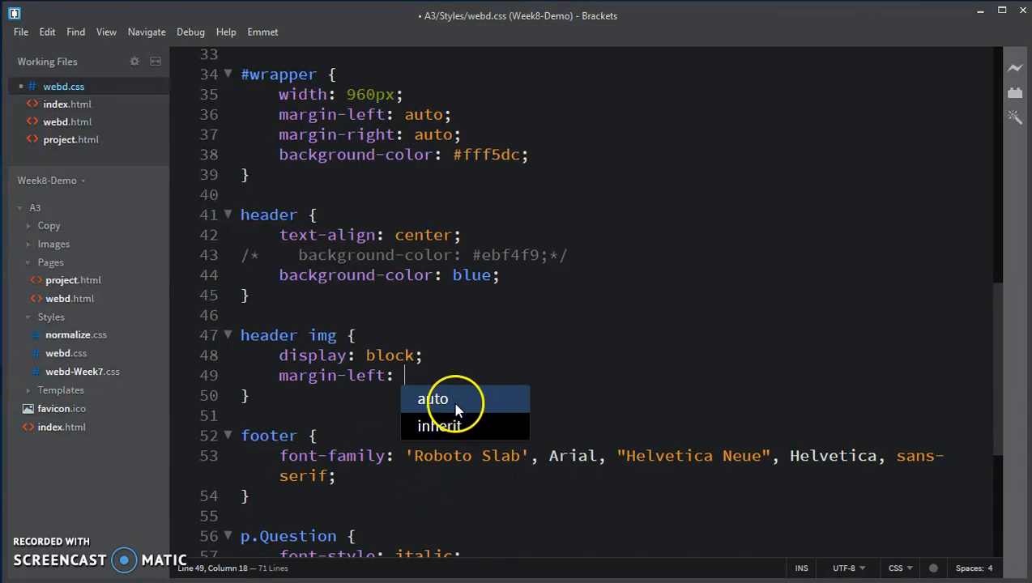
{"action": "left_click", "coordinate": [434, 399]}
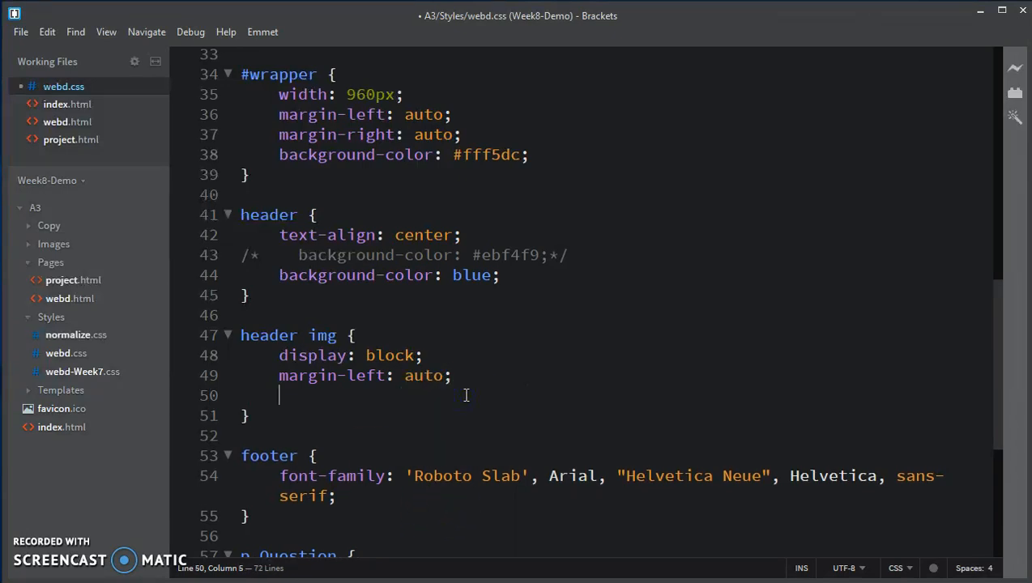
{"action": "type", "text": "margin-right: auto;"}
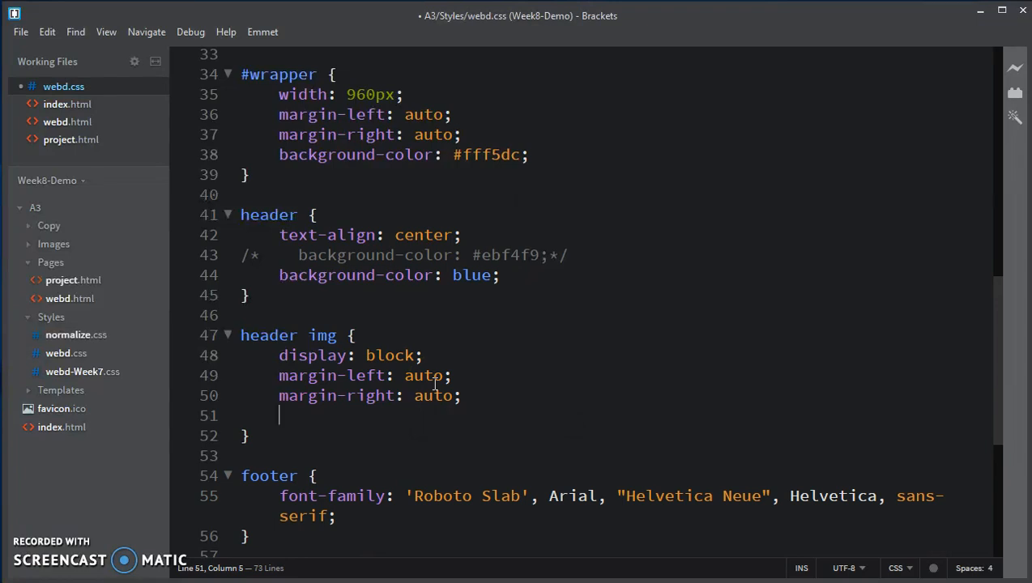
{"action": "type", "text": "v"}
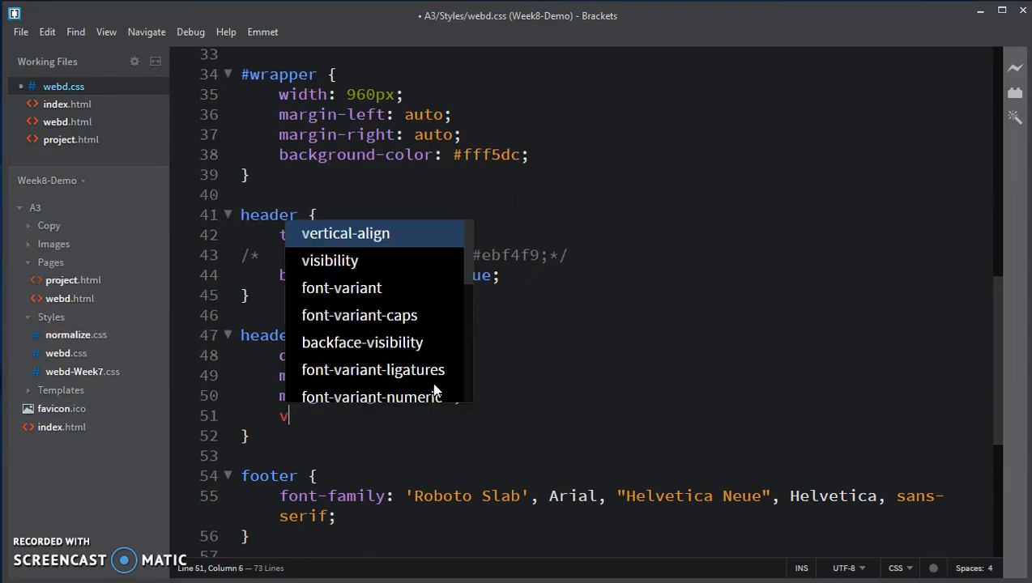
{"action": "type", "text": "ertical-align:"}
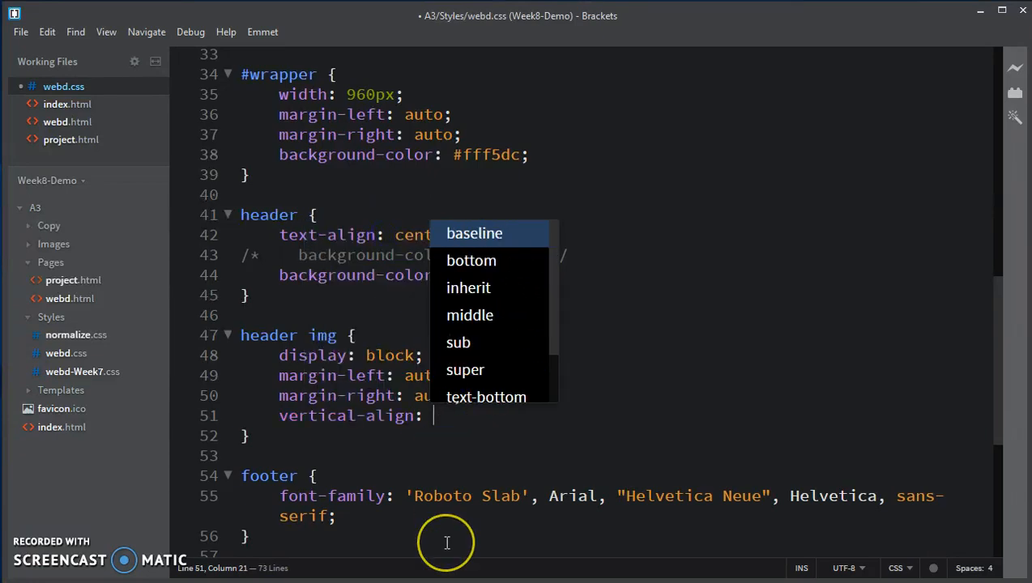
{"action": "mouse_move", "coordinate": [446, 543]}
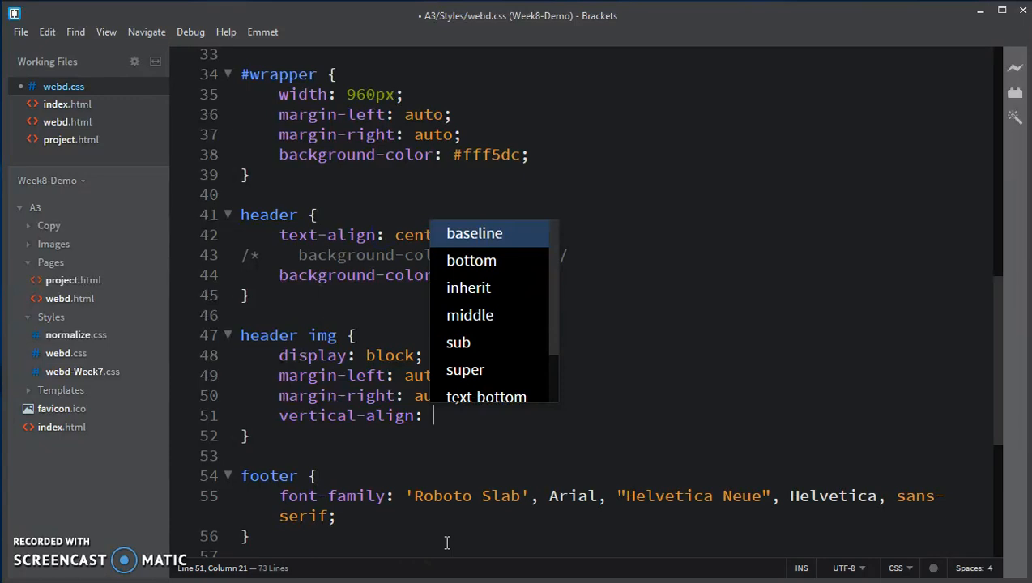
{"action": "type", "text": "b"}
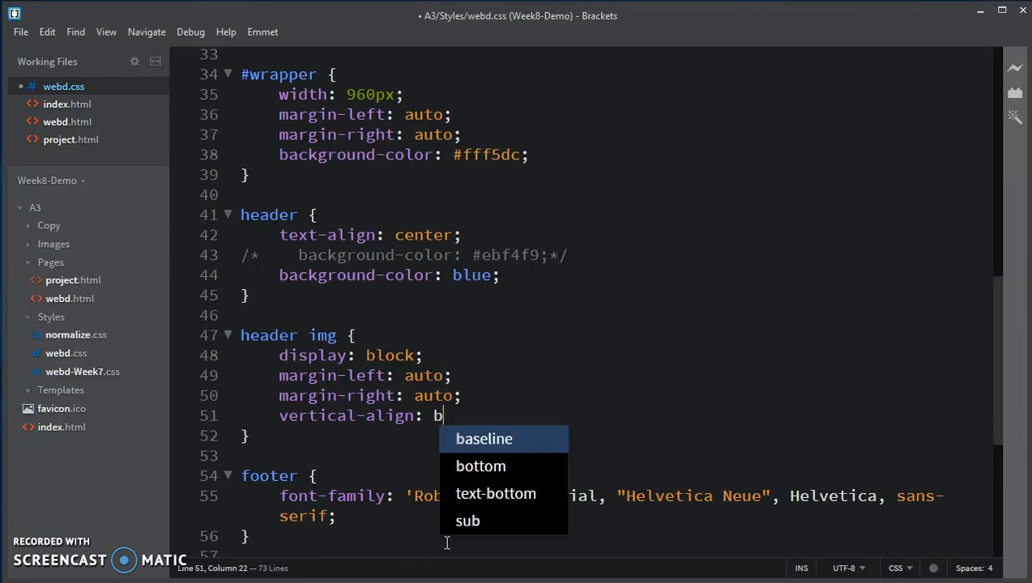
{"action": "left_click", "coordinate": [481, 466]}
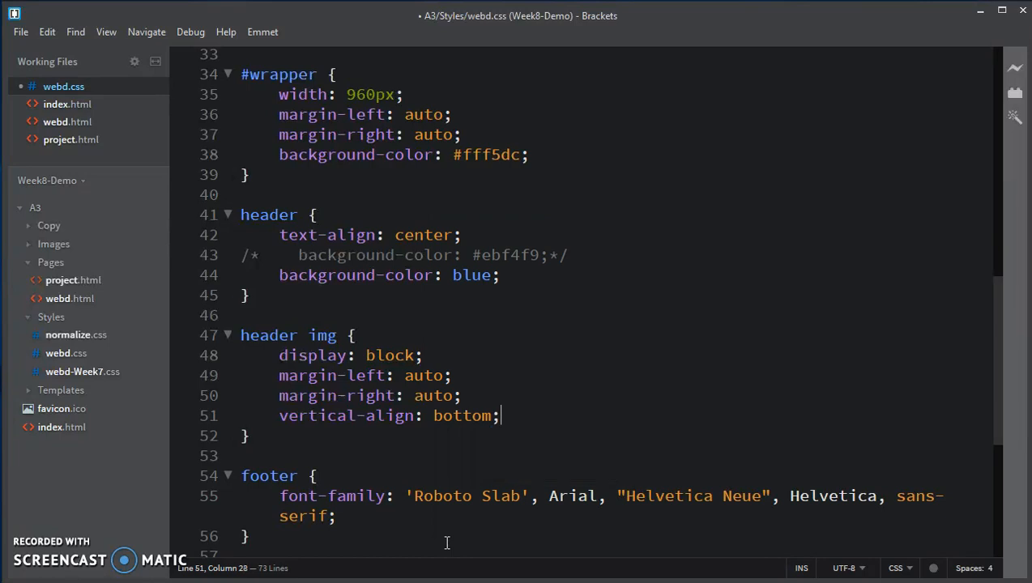
{"action": "mouse_move", "coordinate": [478, 525]}
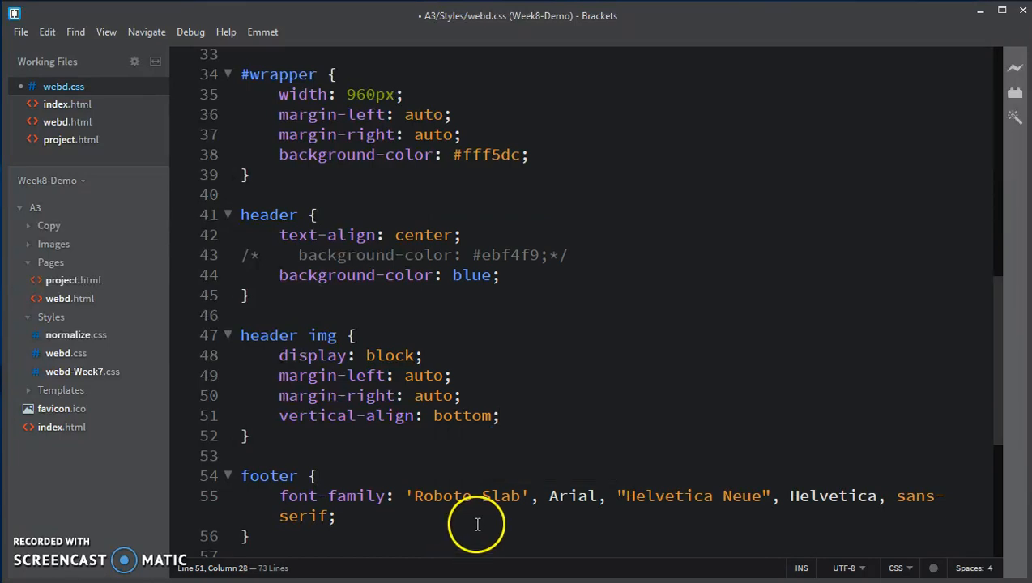
{"action": "mouse_move", "coordinate": [559, 424]}
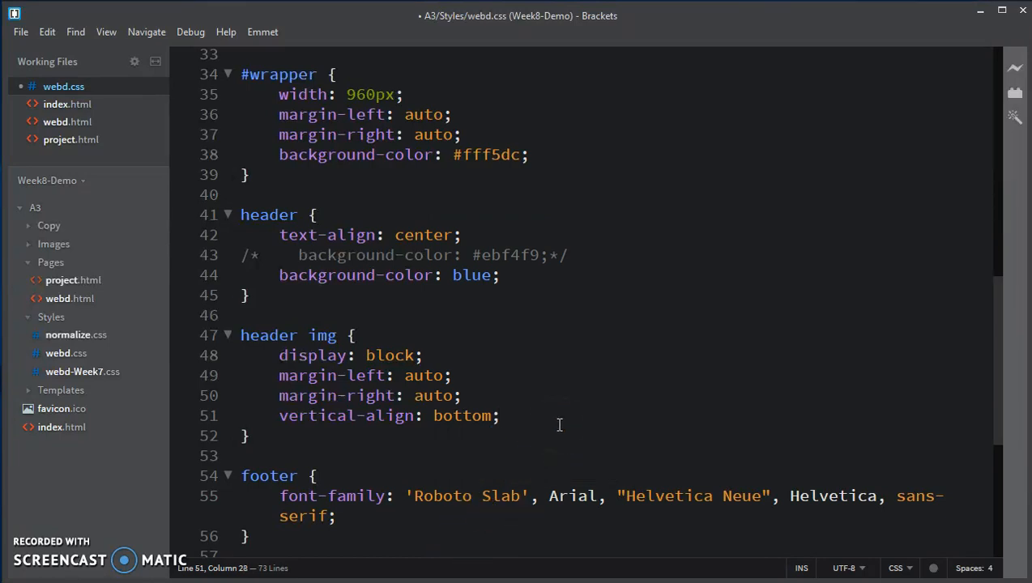
{"action": "key", "text": "ctrl+s"}
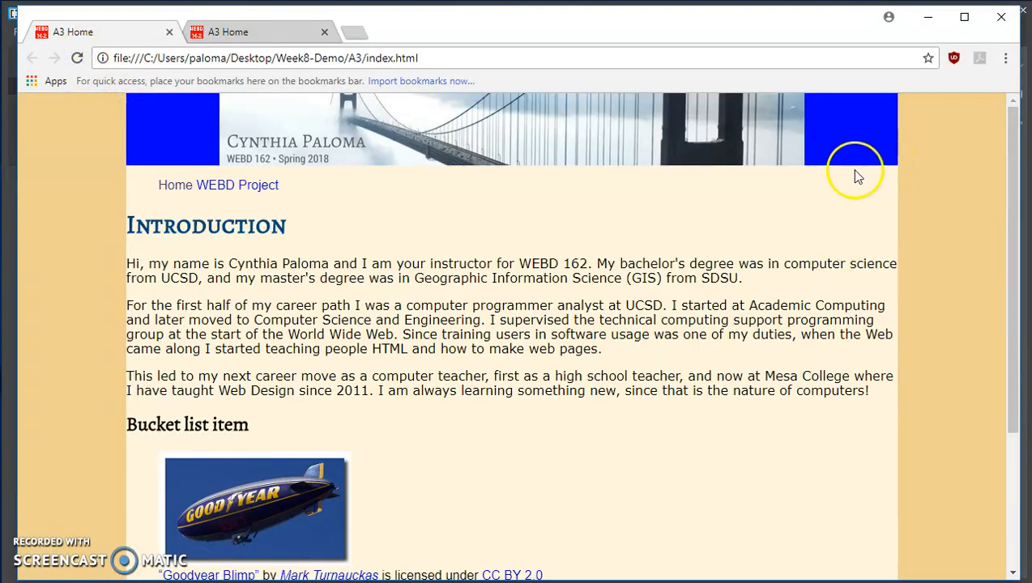
{"action": "mouse_move", "coordinate": [813, 170]}
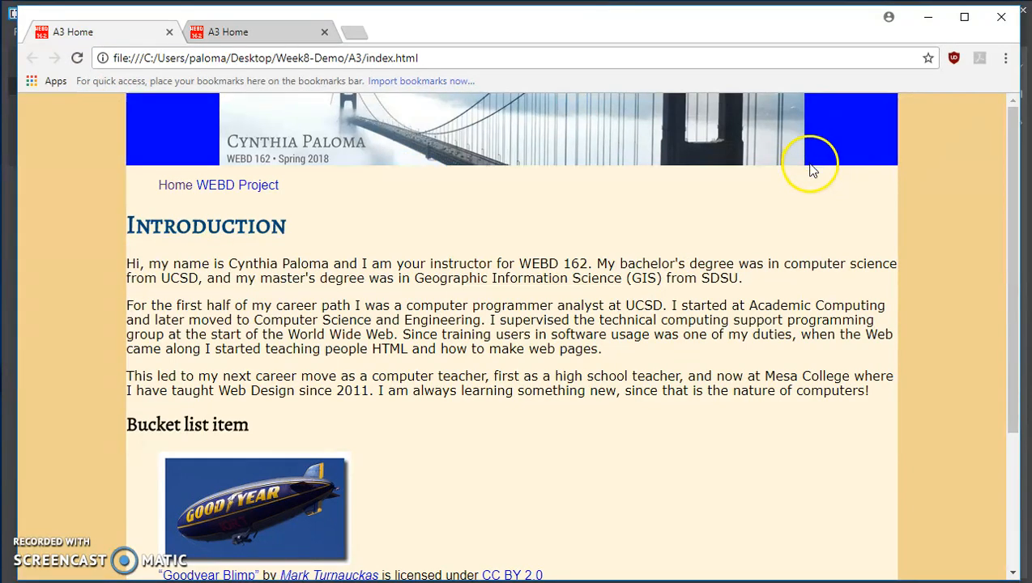
{"action": "mouse_move", "coordinate": [806, 170]}
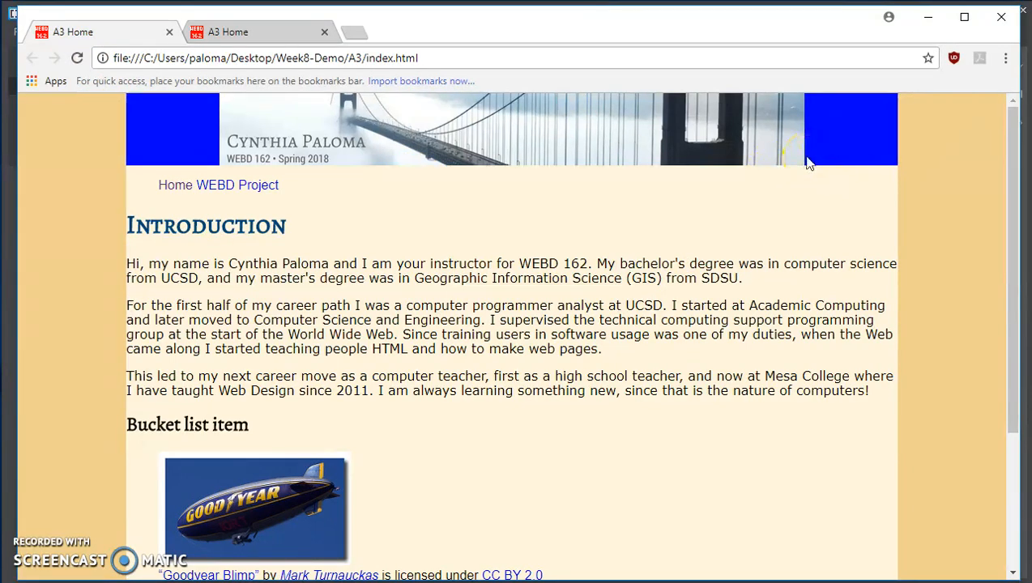
{"action": "mouse_move", "coordinate": [610, 144]}
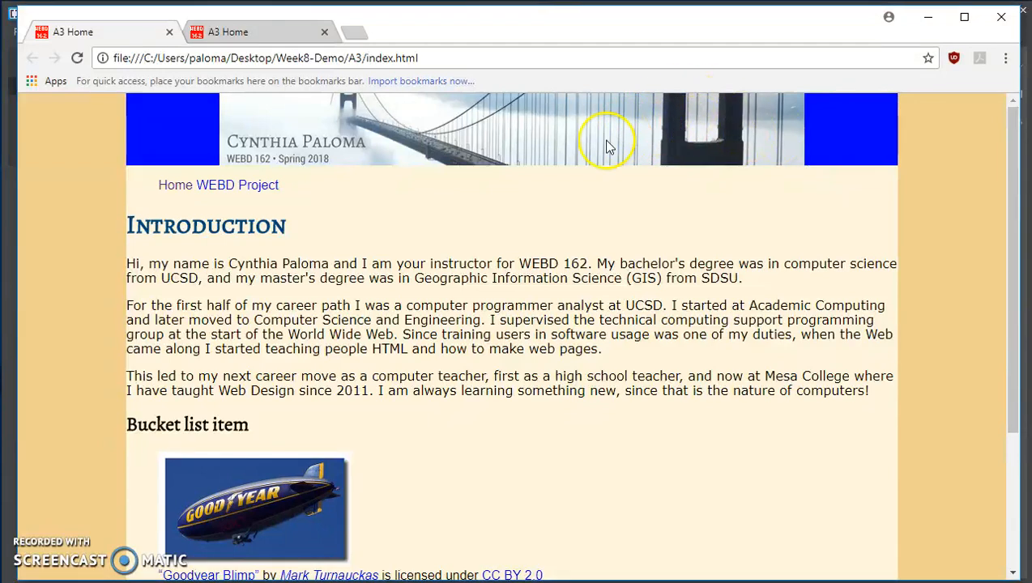
{"action": "mouse_move", "coordinate": [665, 162]}
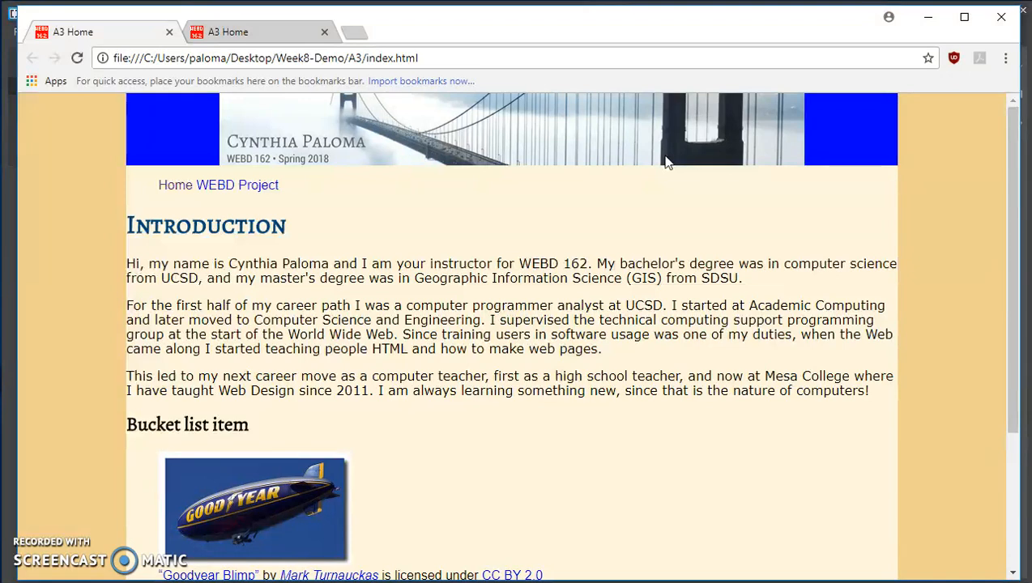
{"action": "mouse_move", "coordinate": [667, 159]}
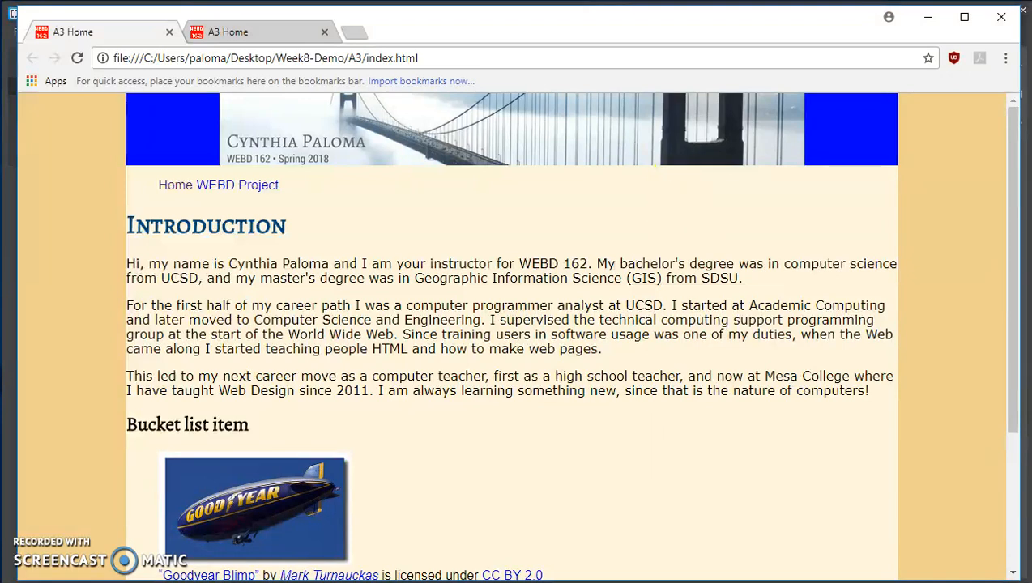
{"action": "mouse_move", "coordinate": [840, 166]}
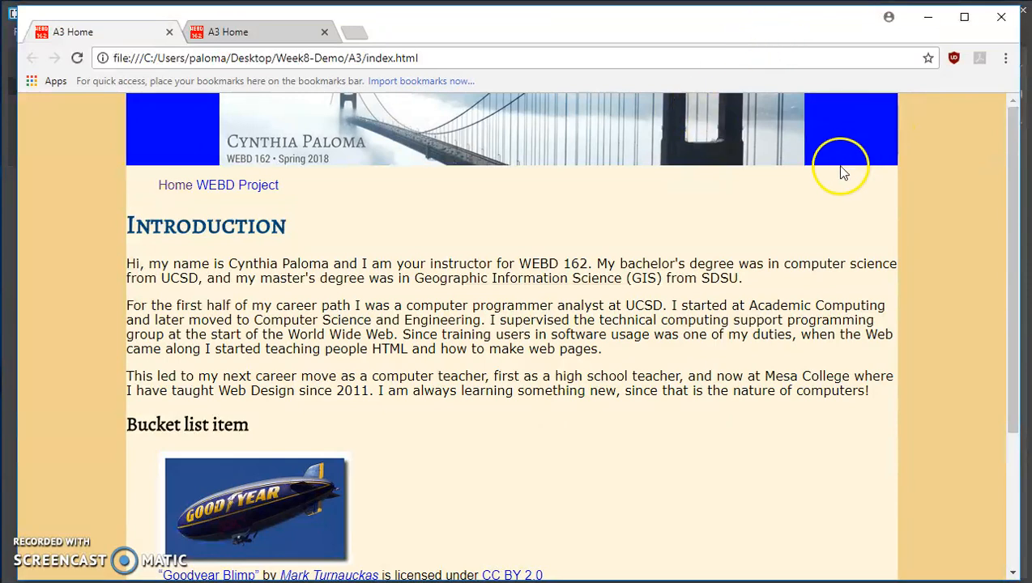
{"action": "mouse_move", "coordinate": [856, 170]}
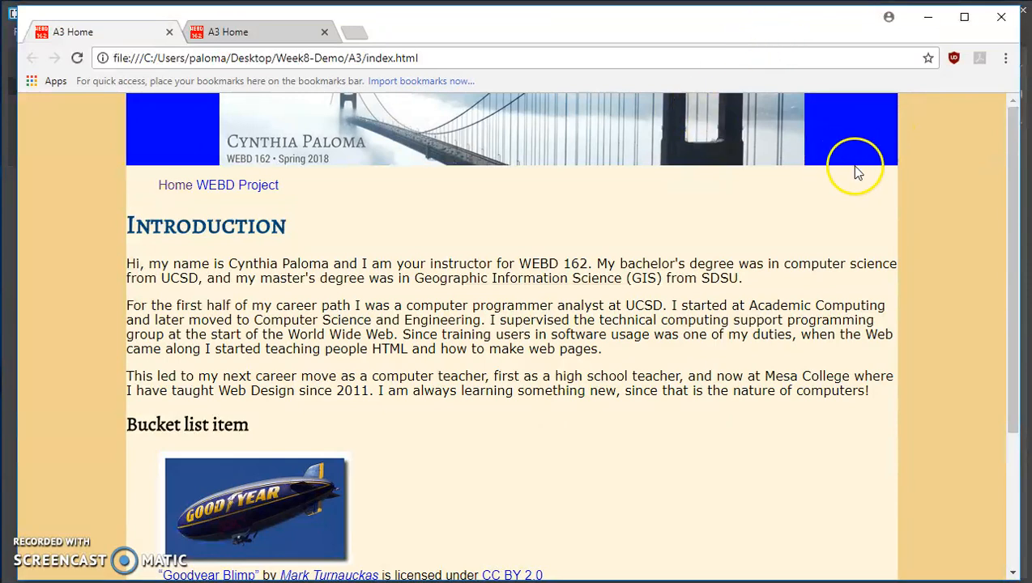
{"action": "mouse_move", "coordinate": [842, 170]}
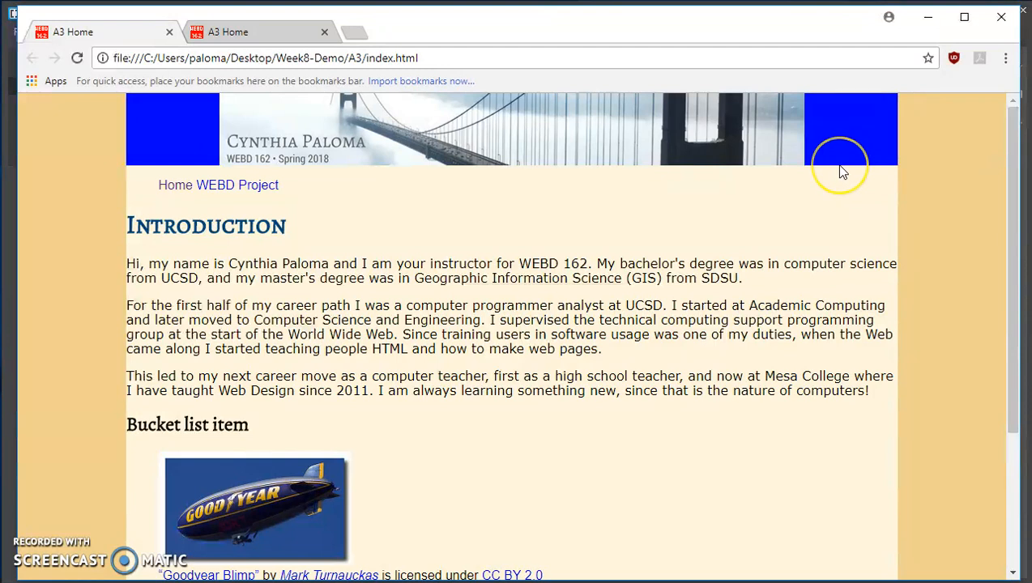
{"action": "mouse_move", "coordinate": [805, 193]}
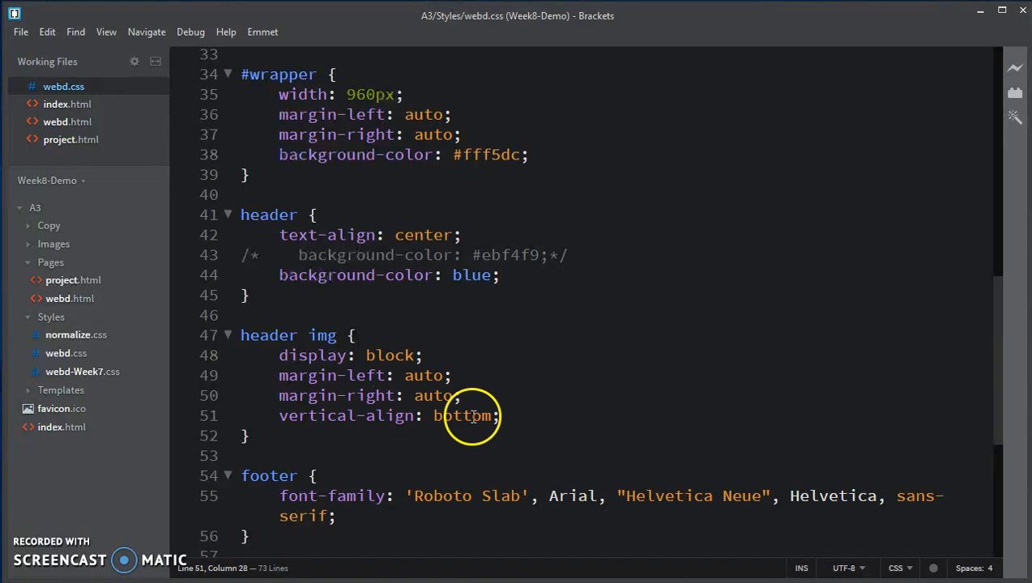
{"action": "mouse_move", "coordinate": [587, 252]}
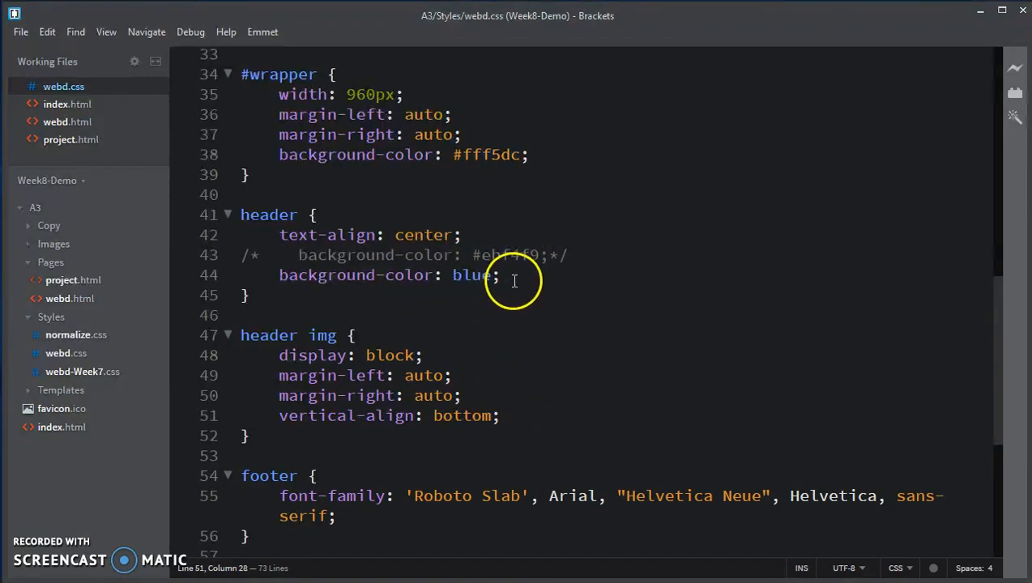
- Delete the background-color: blue line from the header rule
{"action": "triple_click", "coordinate": [389, 274]}
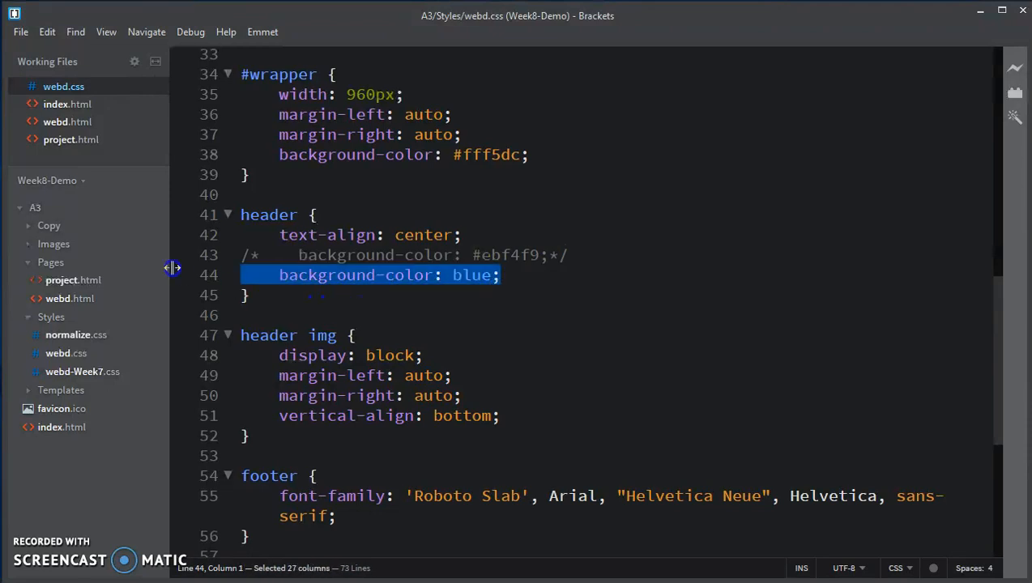
{"action": "mouse_move", "coordinate": [152, 275]}
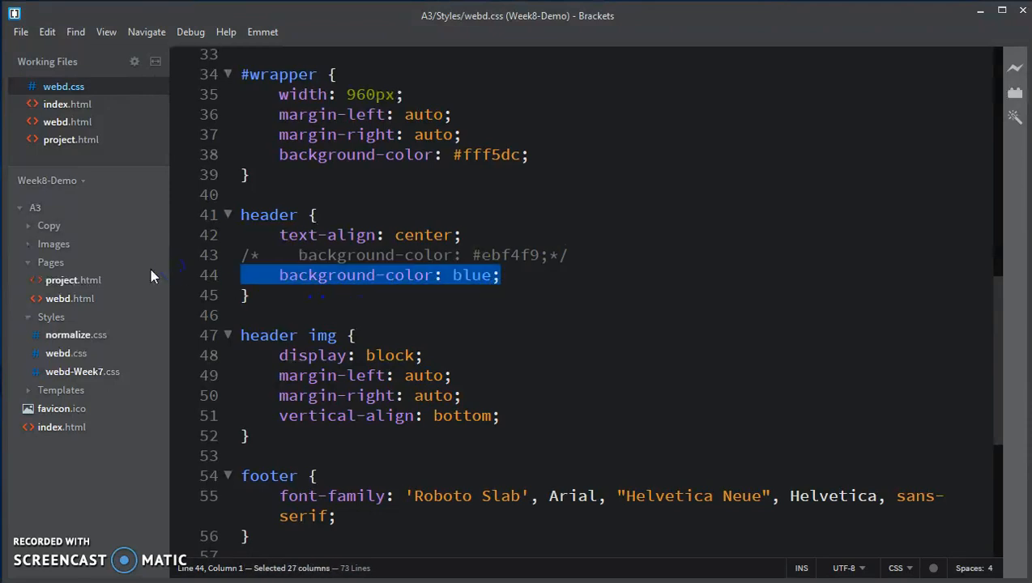
{"action": "key", "text": "Delete"}
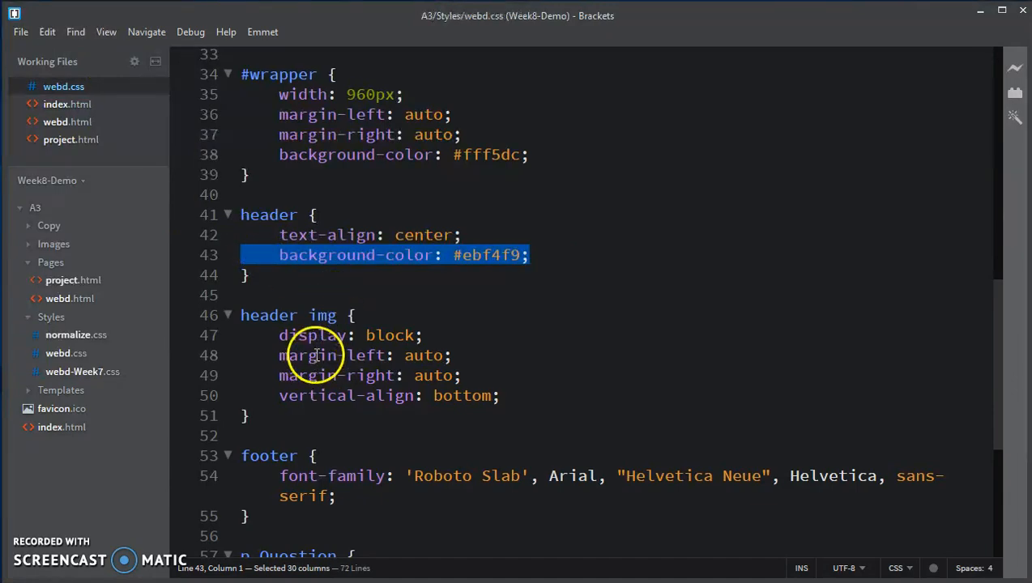
{"action": "mouse_move", "coordinate": [684, 375]}
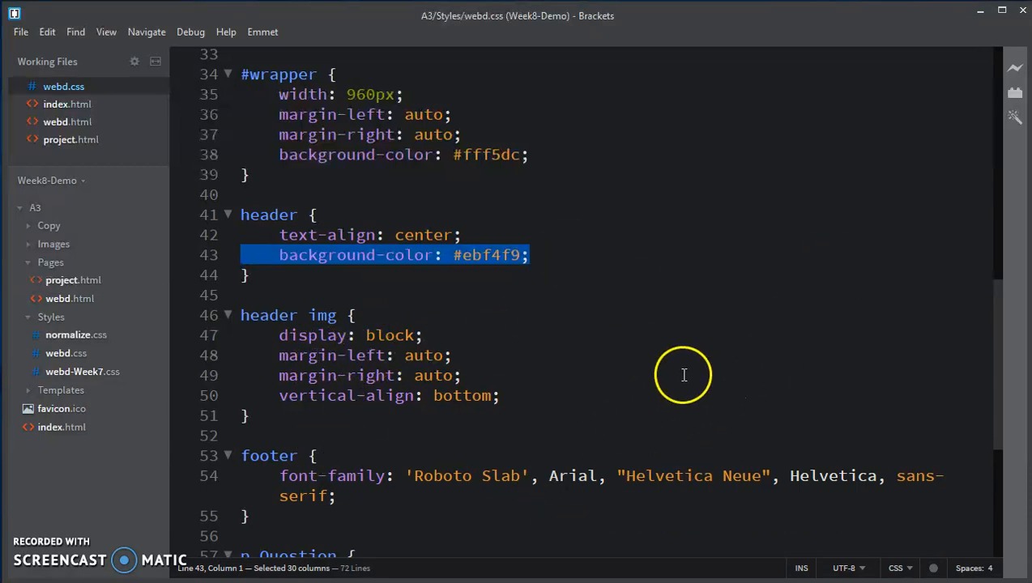
{"action": "mouse_move", "coordinate": [623, 372]}
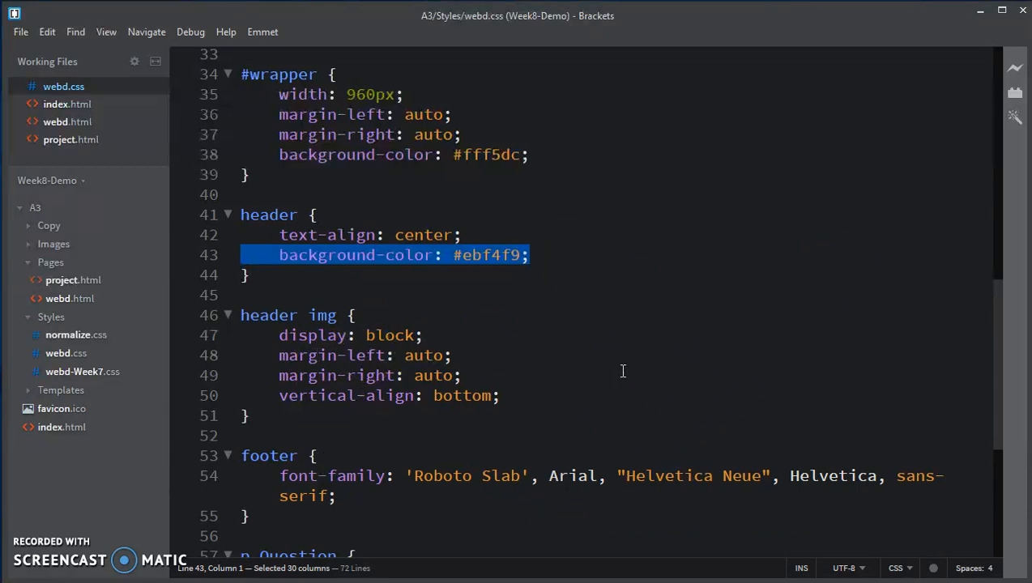
{"action": "mouse_move", "coordinate": [618, 358]}
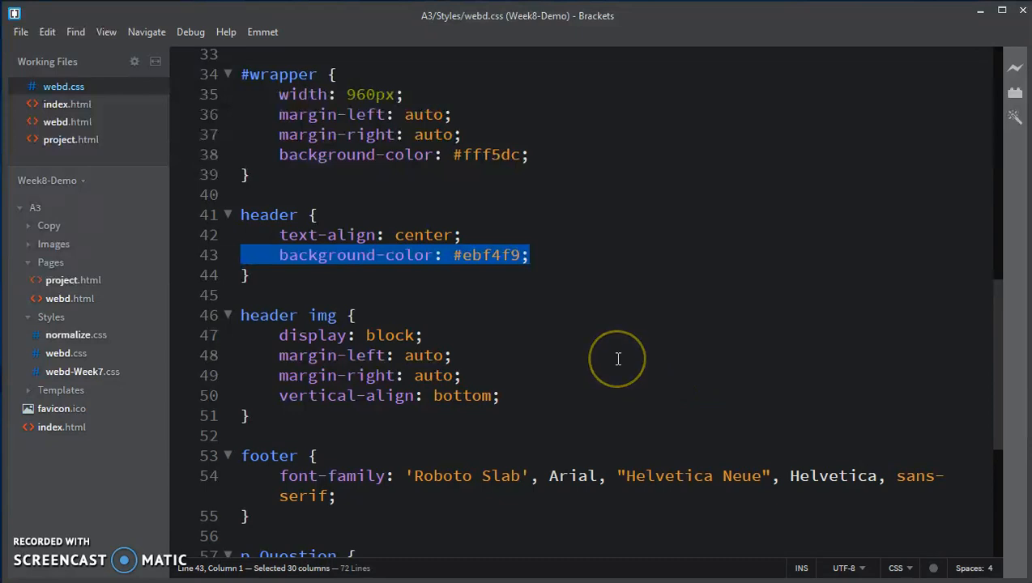
{"action": "mouse_move", "coordinate": [591, 354]}
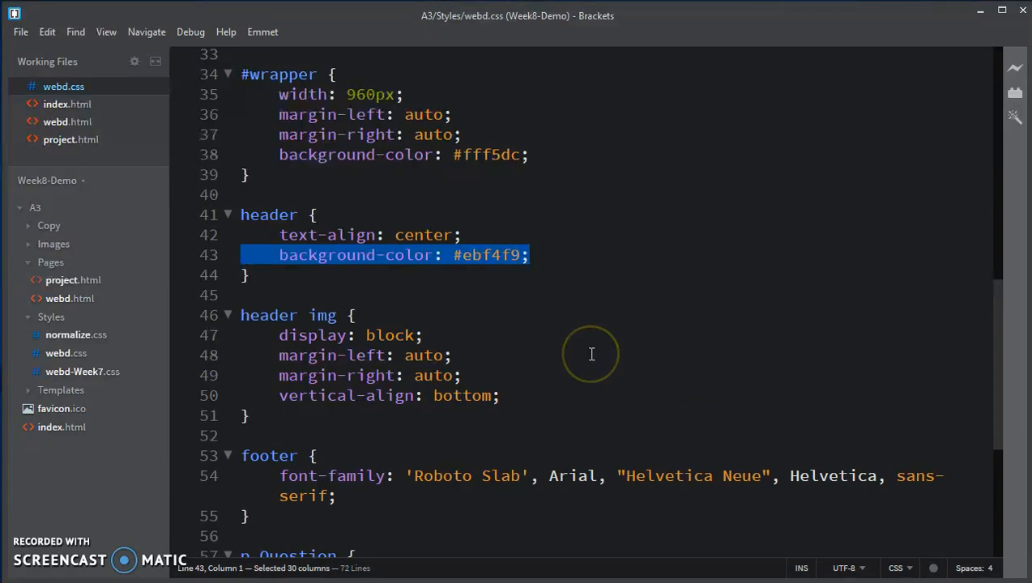
{"action": "mouse_move", "coordinate": [587, 362]}
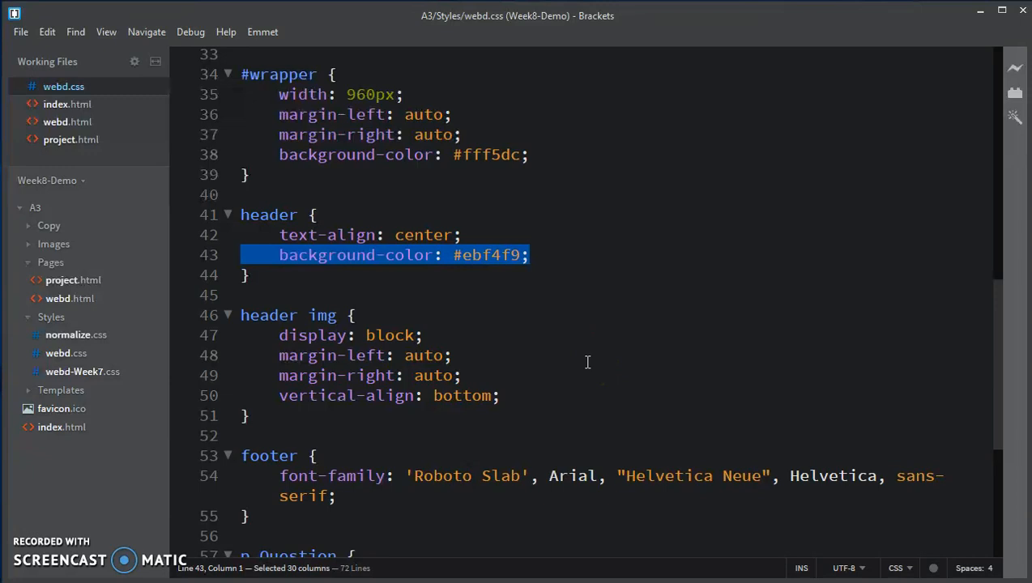
{"action": "mouse_move", "coordinate": [722, 372]}
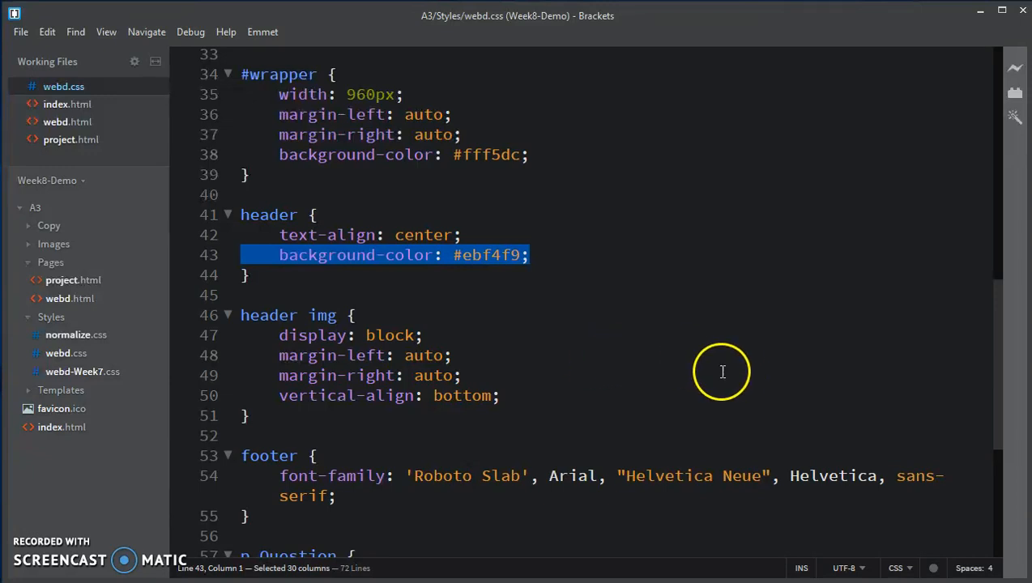
{"action": "scroll", "scroll_direction": "down", "scroll_amount": 3}
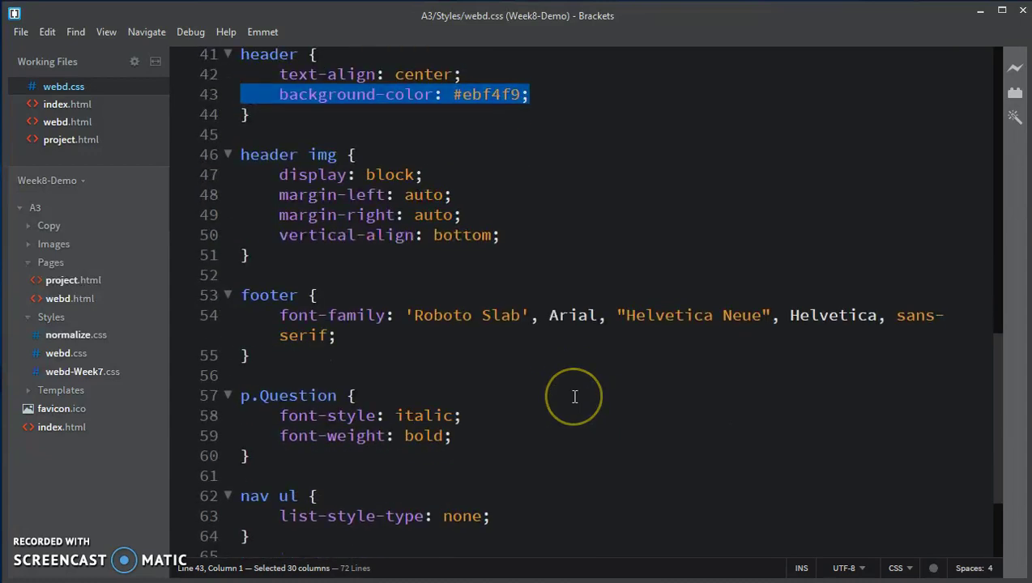
{"action": "mouse_move", "coordinate": [544, 402]}
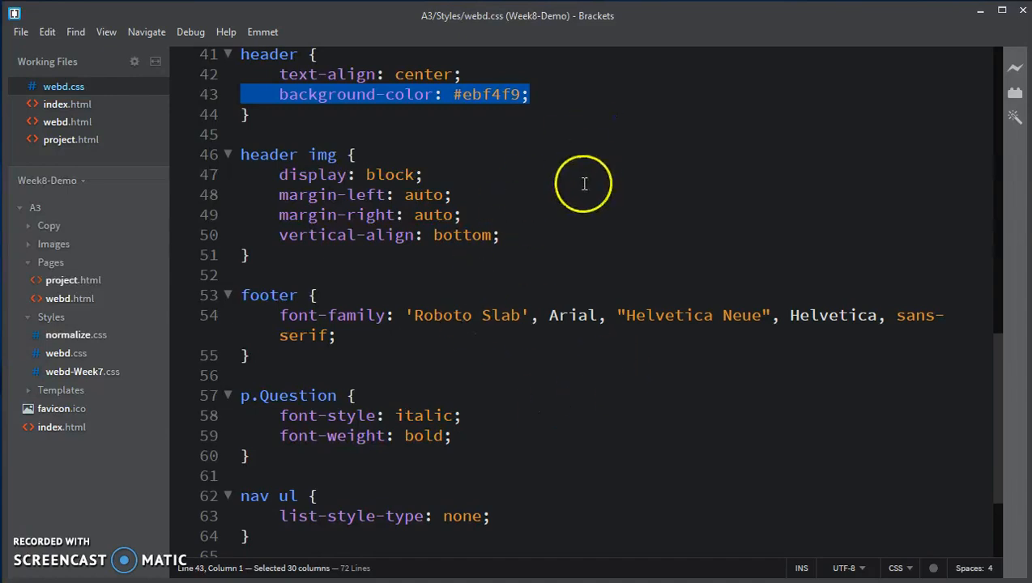
{"action": "scroll", "scroll_direction": "up", "scroll_amount": 3}
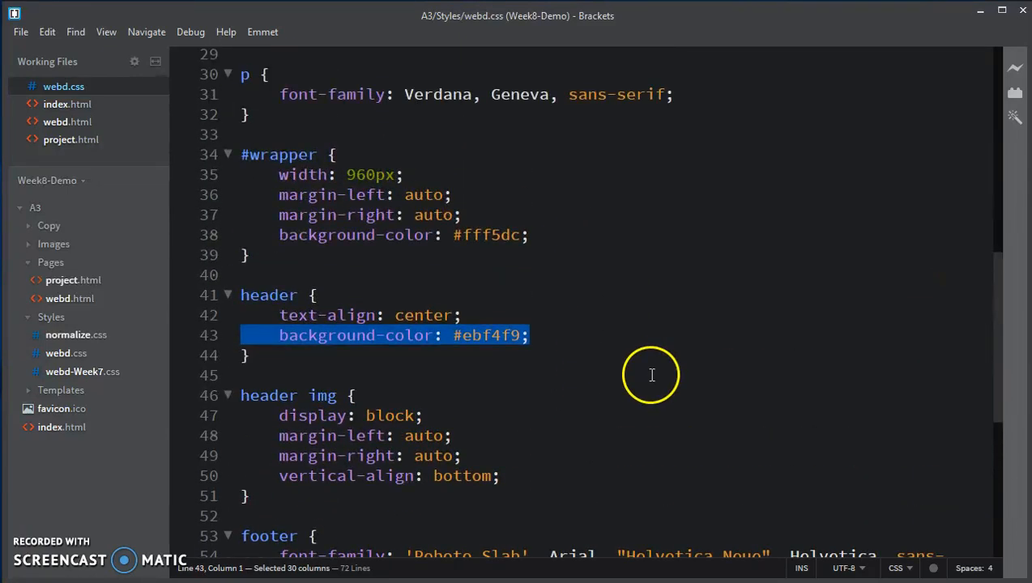
{"action": "scroll", "scroll_direction": "down", "scroll_amount": 3}
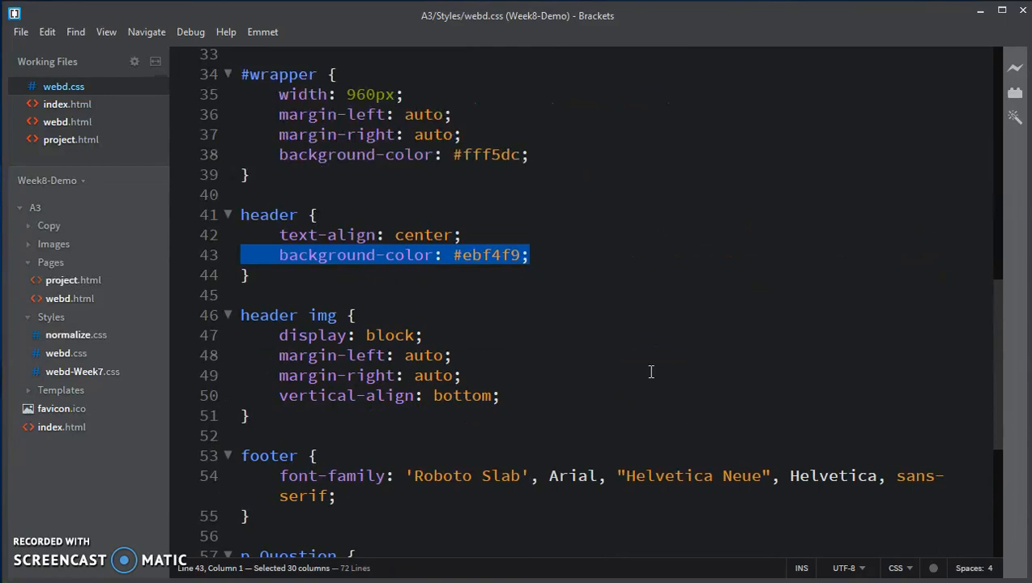
{"action": "scroll", "scroll_direction": "down", "scroll_amount": 3}
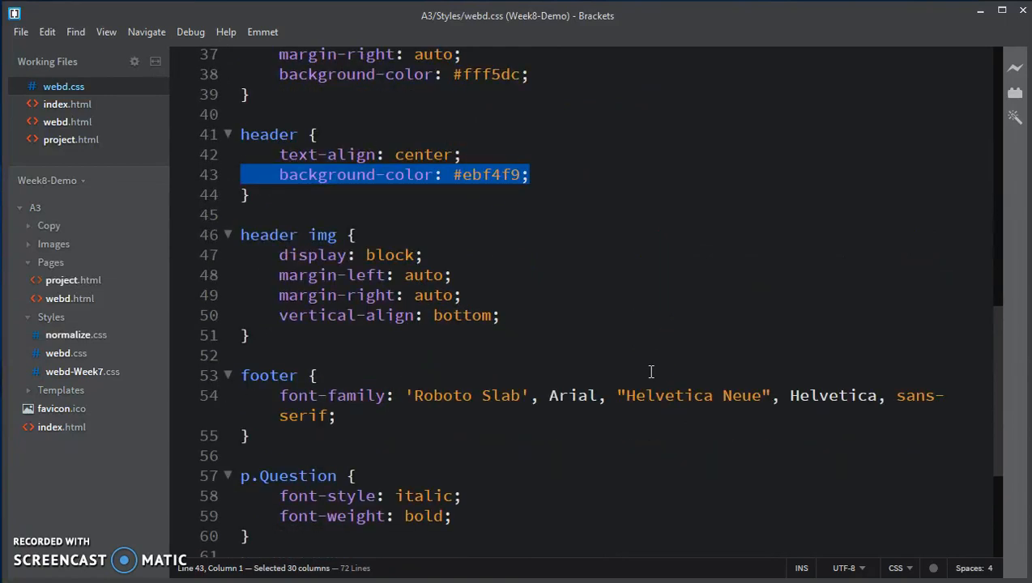
{"action": "mouse_move", "coordinate": [572, 269]}
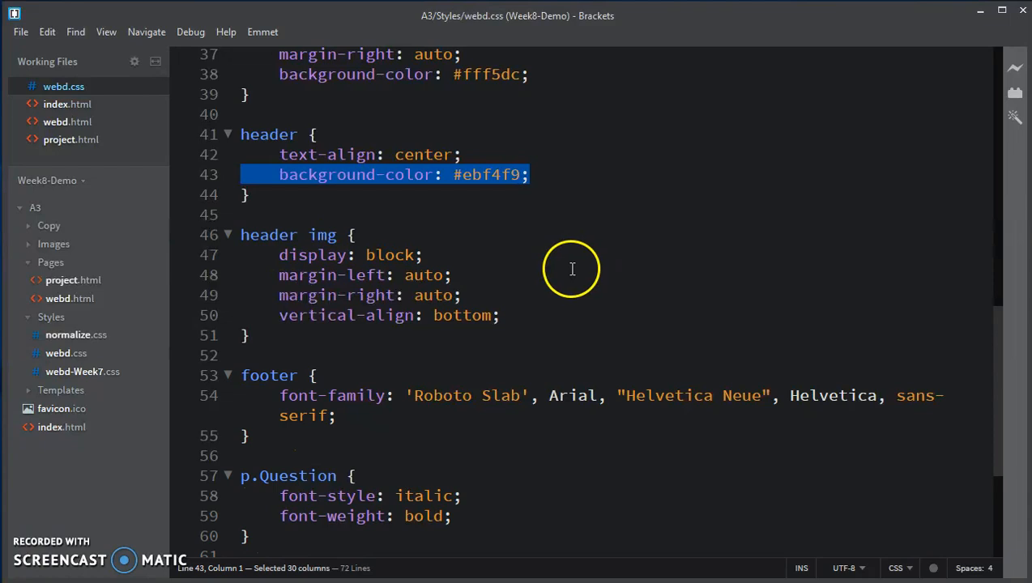
{"action": "mouse_move", "coordinate": [526, 317]}
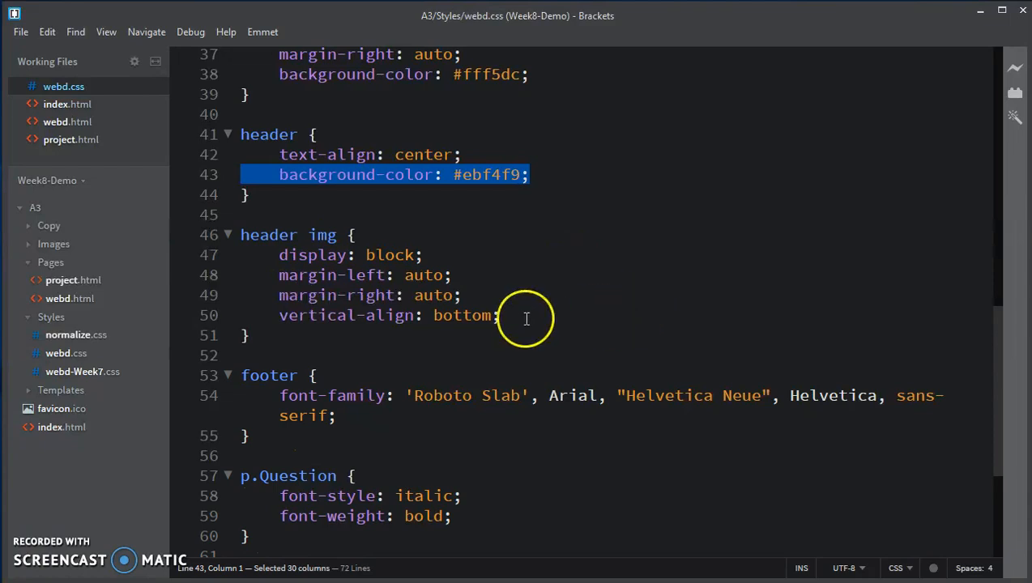
{"action": "mouse_move", "coordinate": [546, 361]}
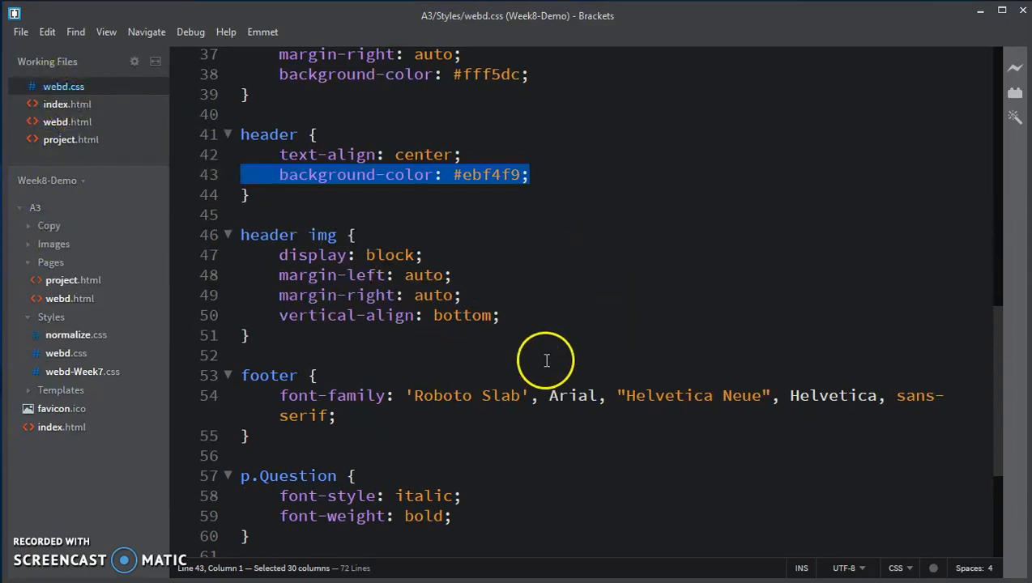
{"action": "scroll", "scroll_direction": "down", "scroll_amount": 3}
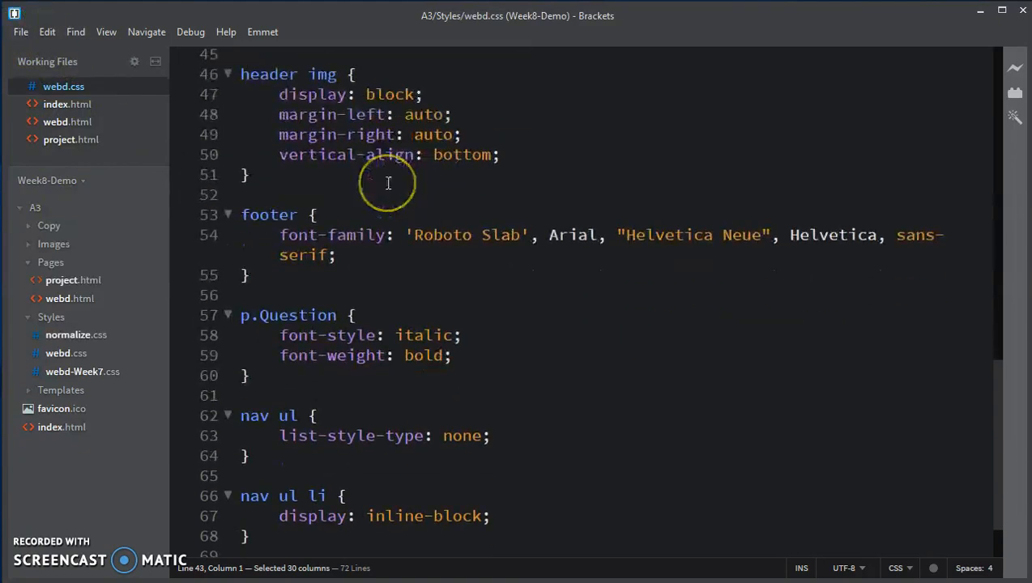
{"action": "scroll", "scroll_direction": "down", "scroll_amount": 3}
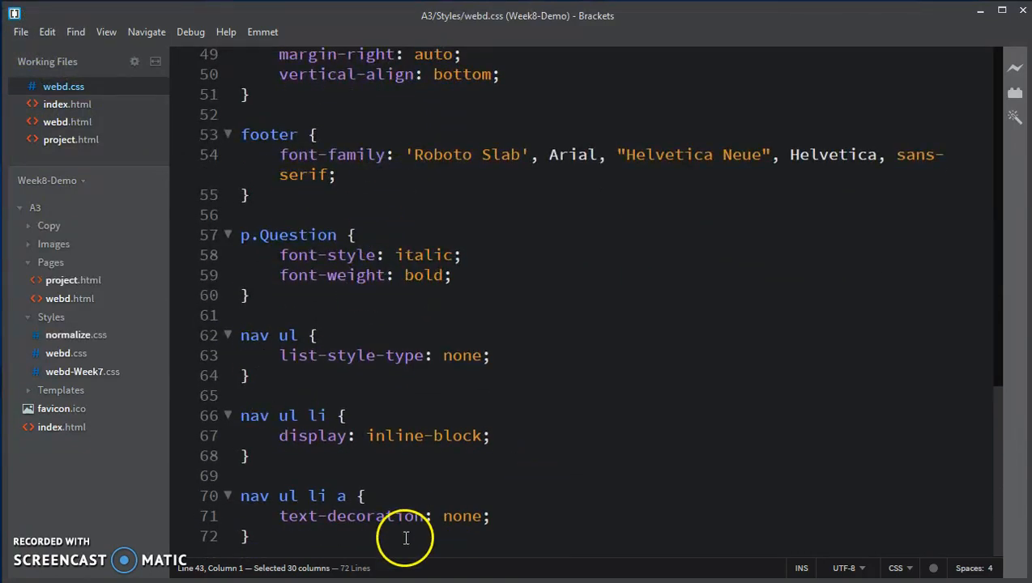
- Remove the nav ul, nav ul li and nav ul li a rules and add blank lines after header img
{"action": "left_click", "coordinate": [250, 537]}
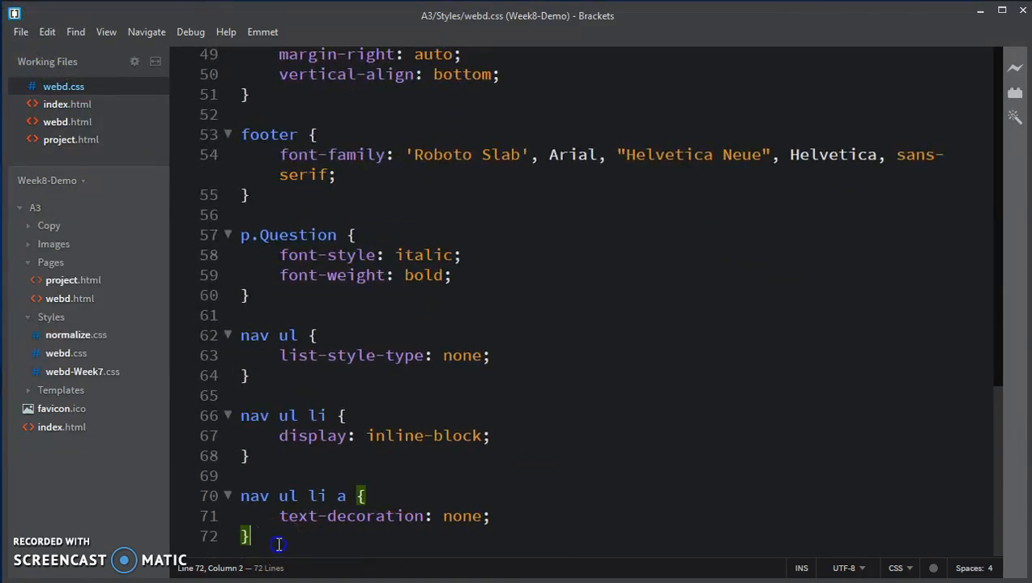
{"action": "left_click_drag", "start_coordinate": [279, 535], "coordinate": [227, 336]}
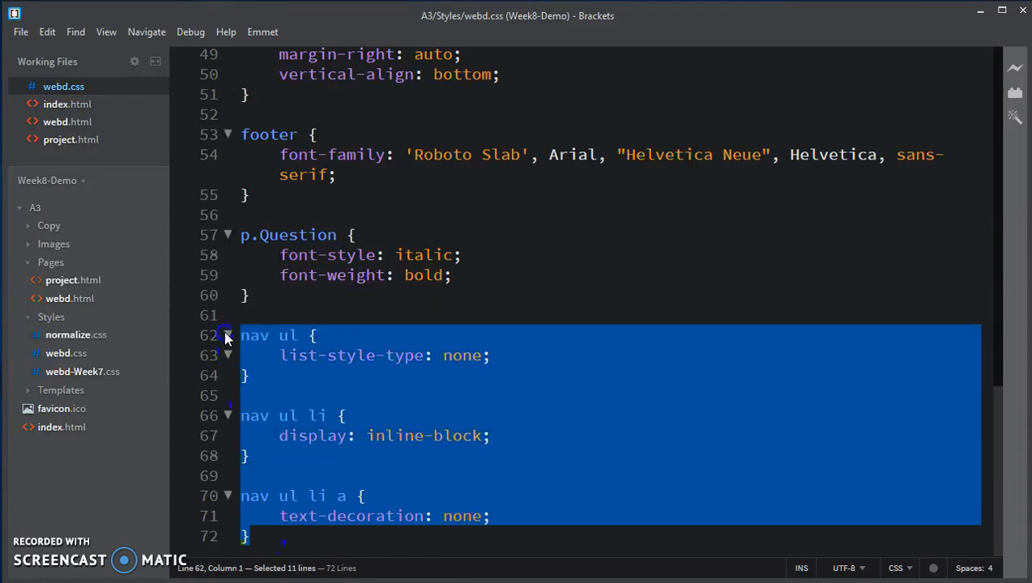
{"action": "mouse_move", "coordinate": [229, 347]}
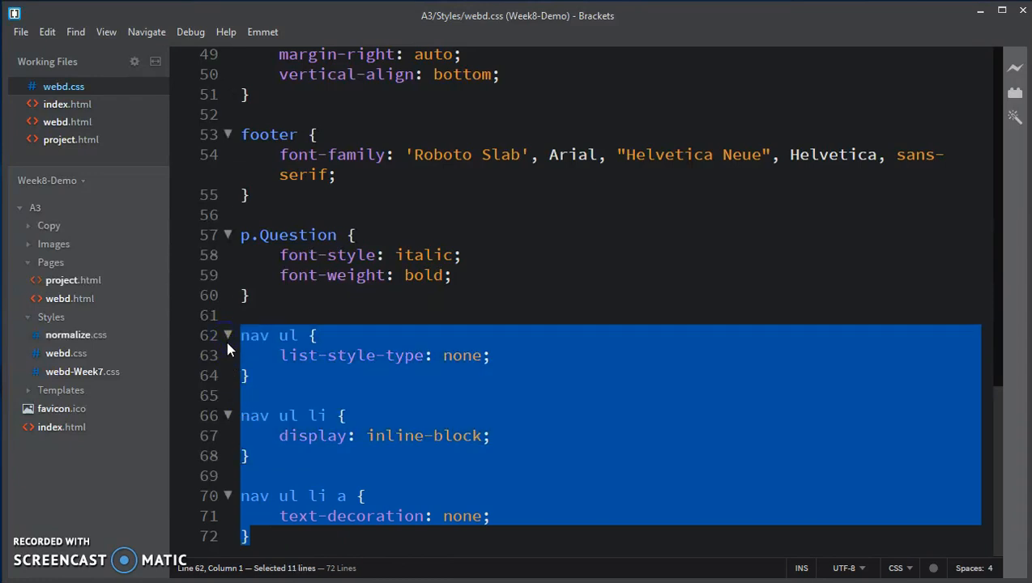
{"action": "mouse_move", "coordinate": [466, 355]}
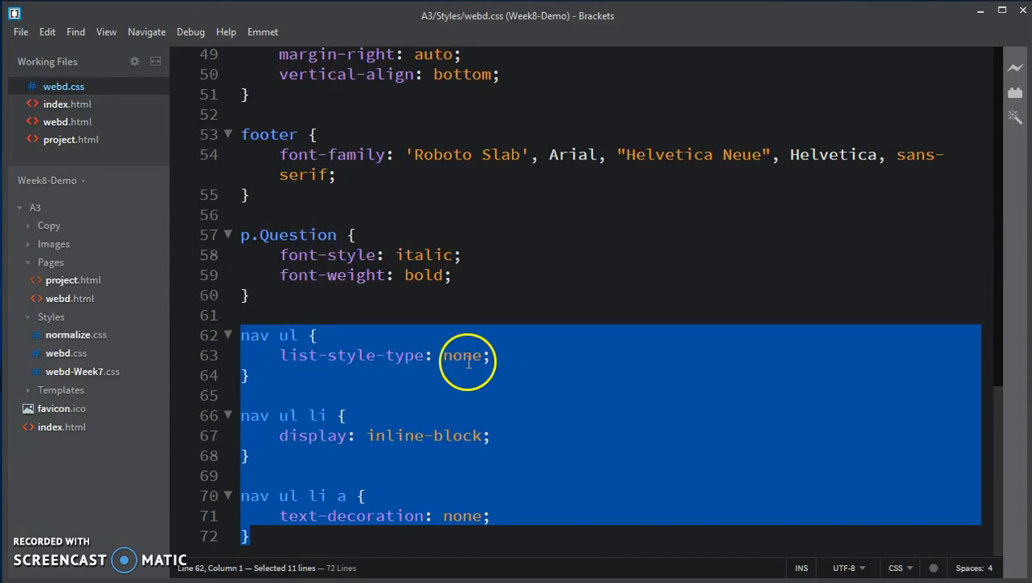
{"action": "key", "text": "Delete"}
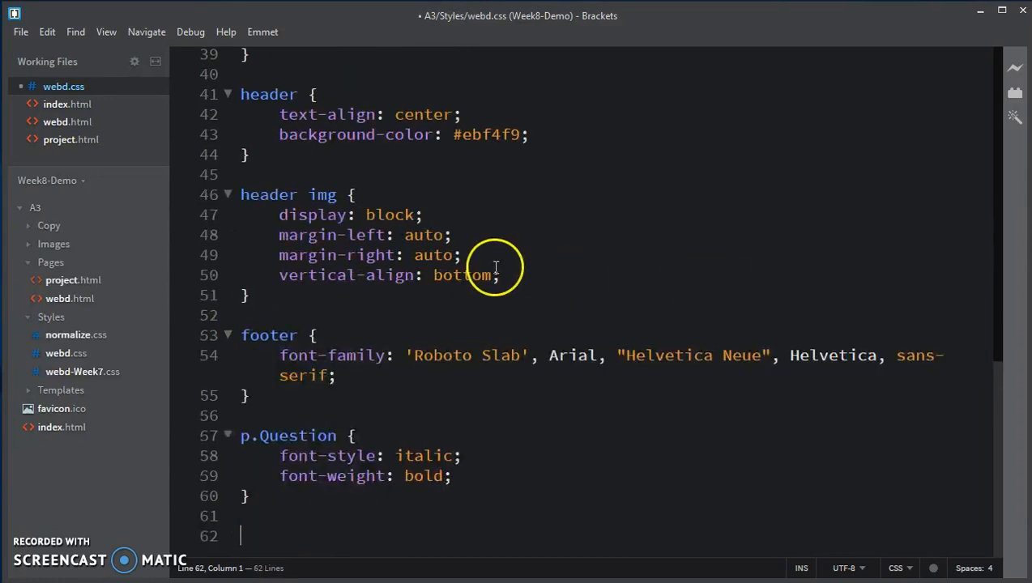
{"action": "left_click", "coordinate": [282, 315]}
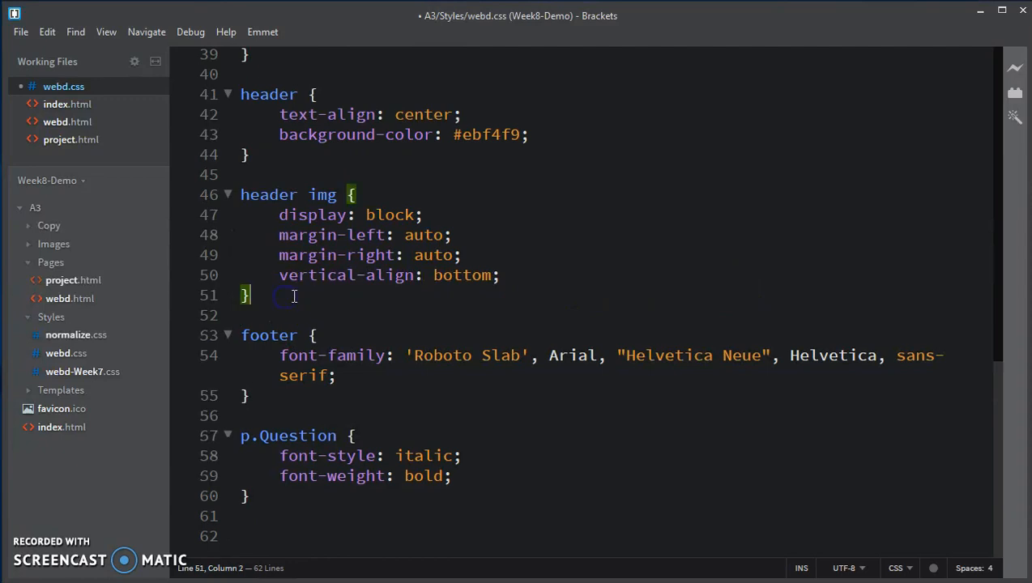
{"action": "key", "text": "Enter"}
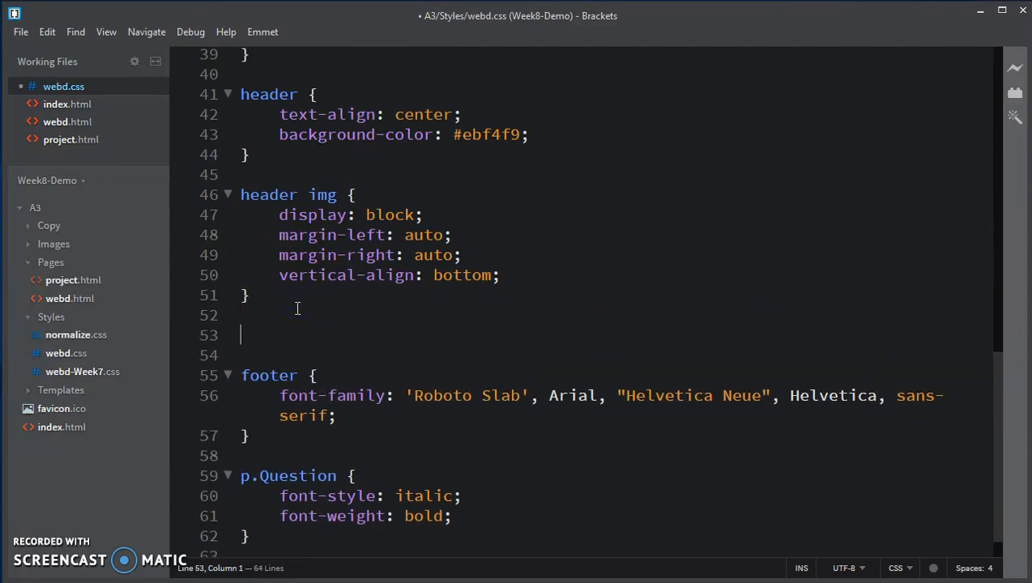